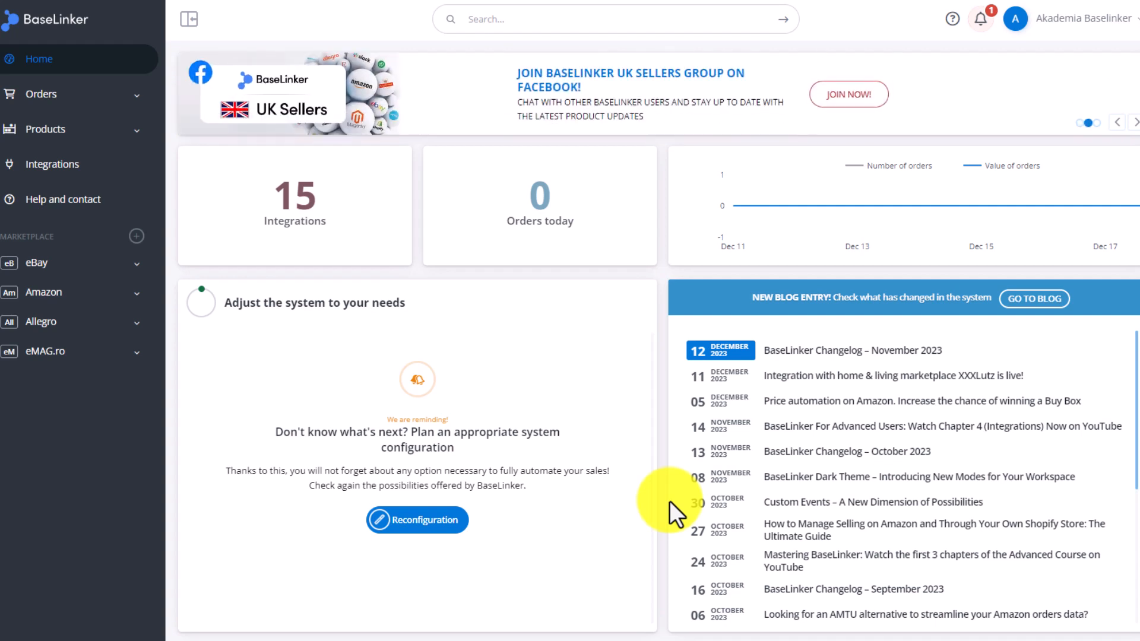
# Step: From Integrations, add a new integration and search the catalogue for 'skrou'
pyautogui.click(51, 164)
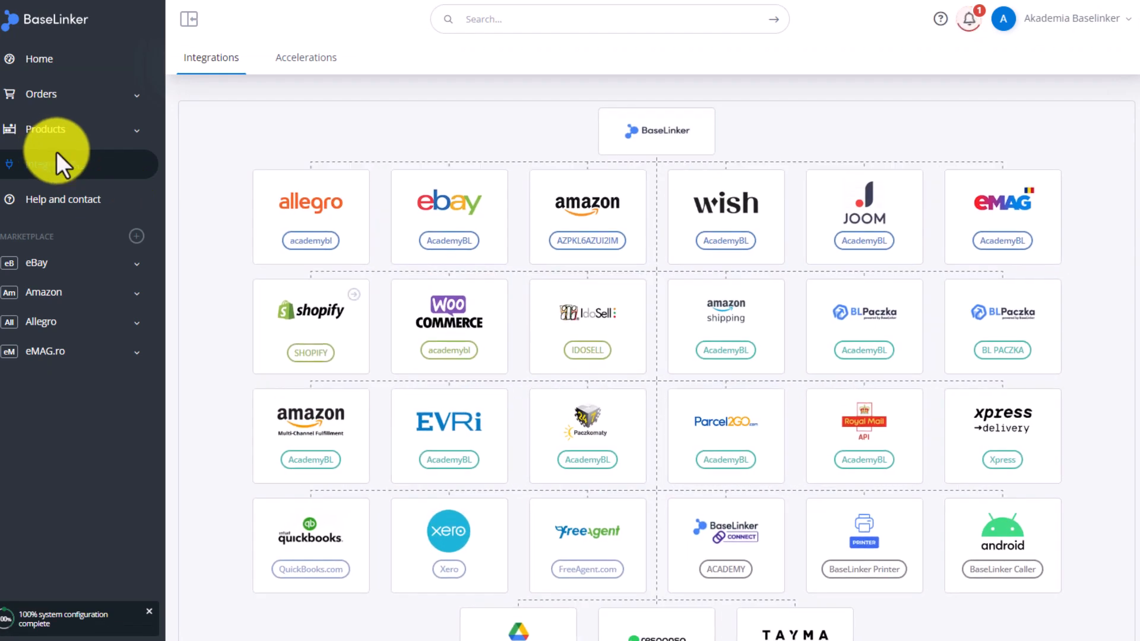
pyautogui.click(136, 235)
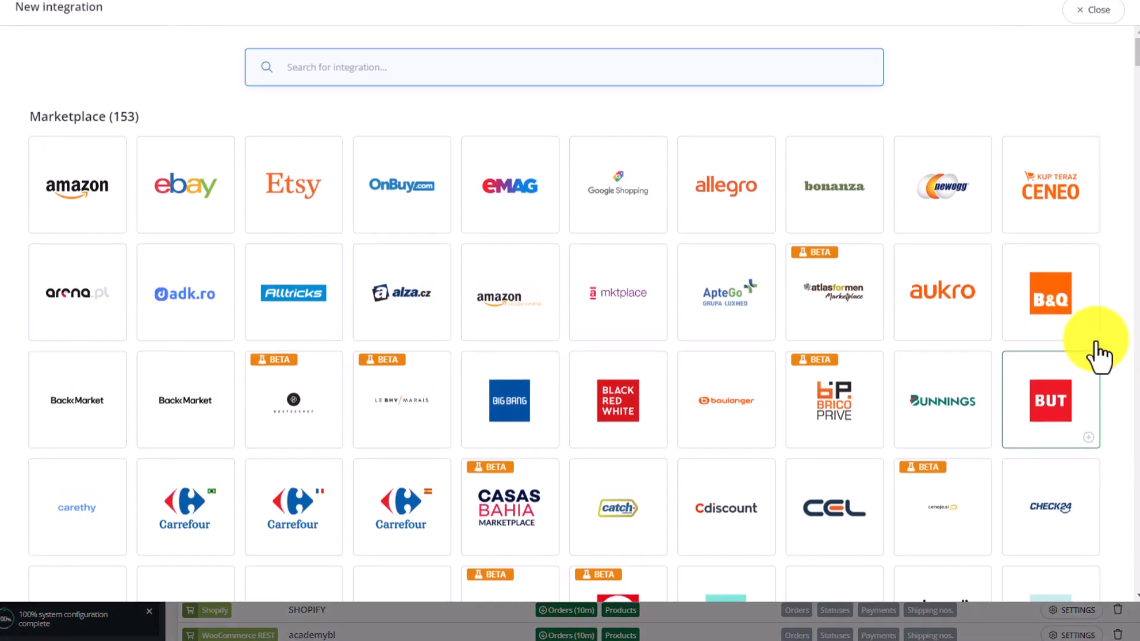
pyautogui.write('skrou')
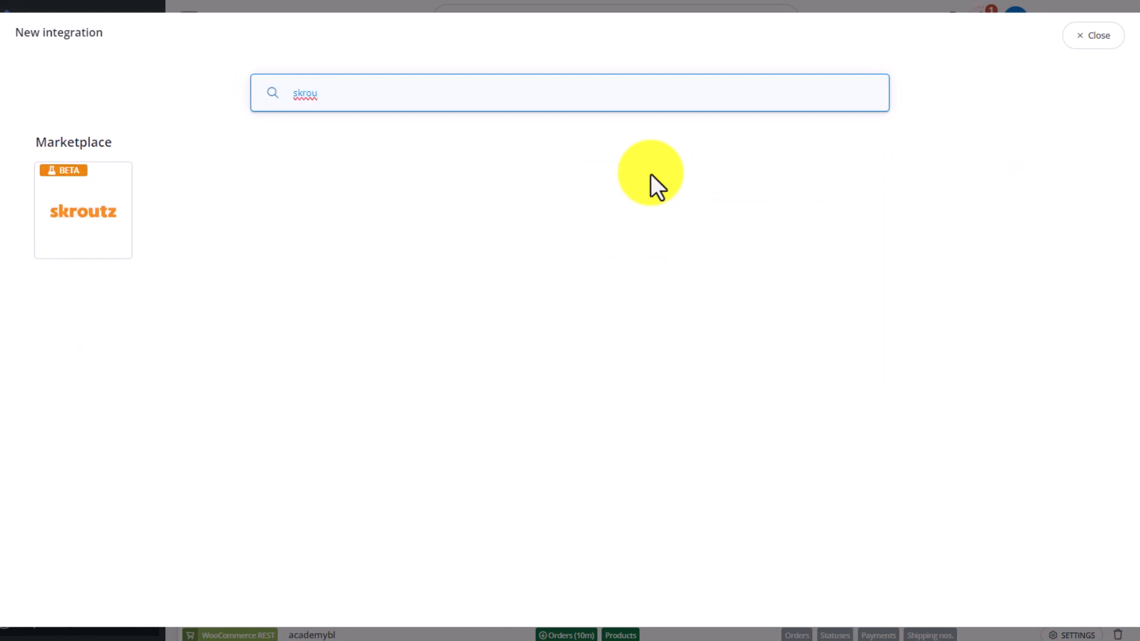
# Step: Choose Skroutz, enter Shopname as account name and shop title, and save
pyautogui.click(84, 210)
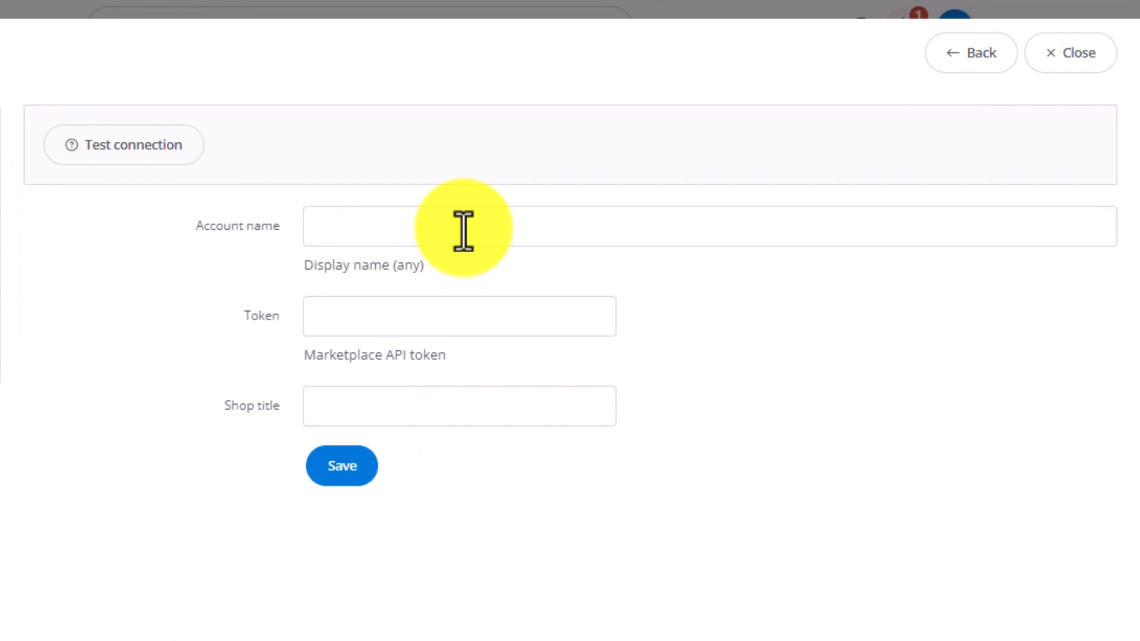
pyautogui.write('Shopname')
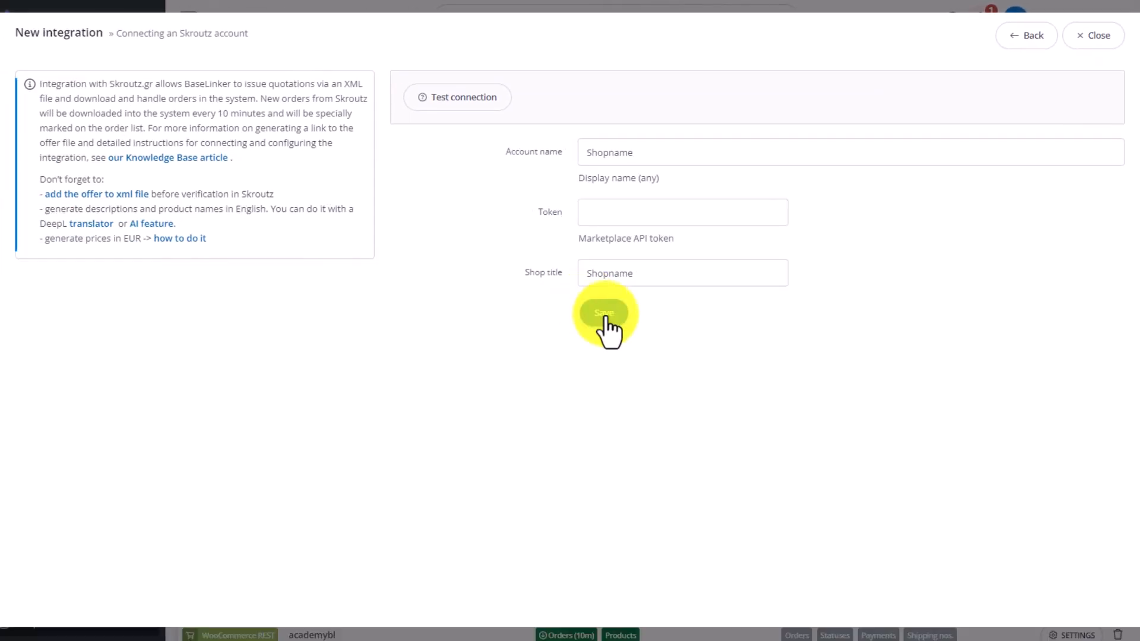
pyautogui.click(605, 313)
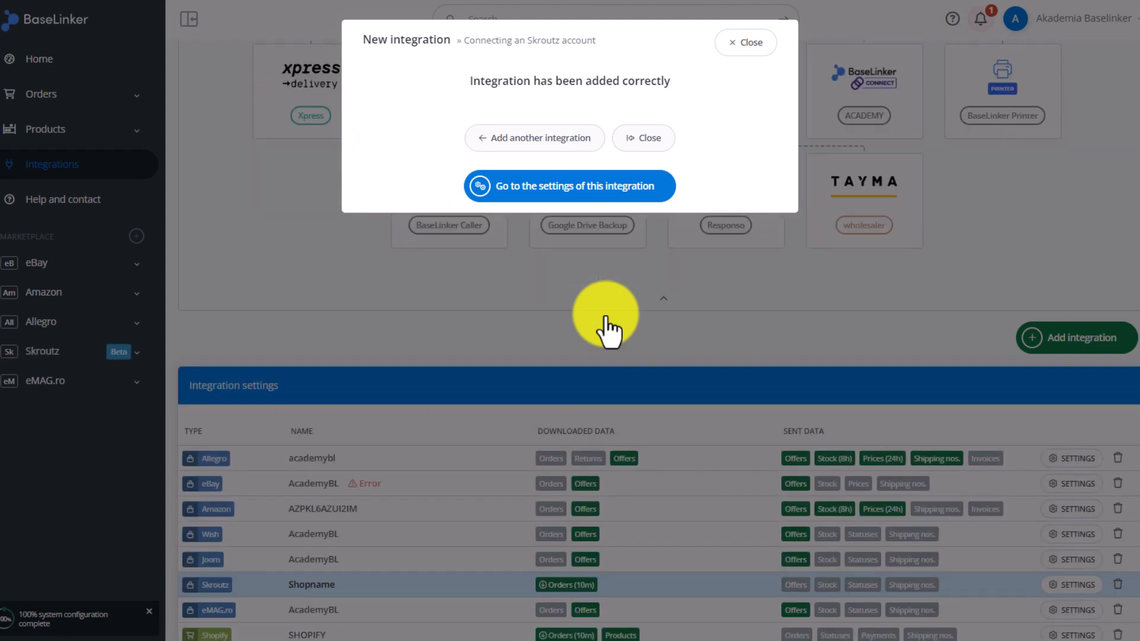
# Step: Set 'Generate the offer file' to Yes in the Skroutz Listing settings and save
pyautogui.click(570, 185)
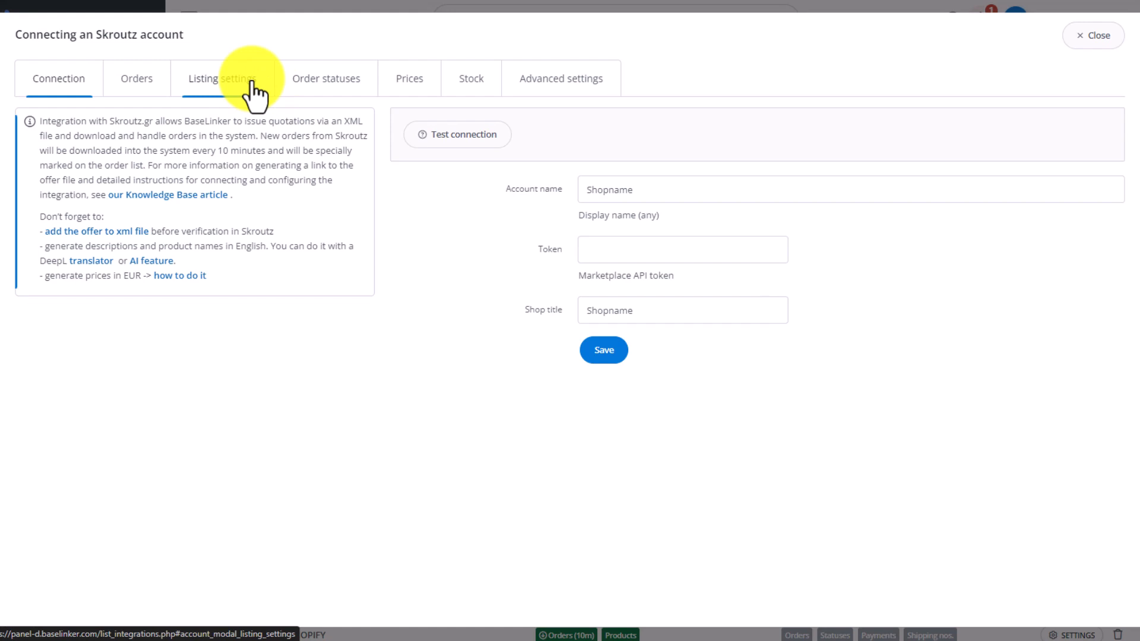
pyautogui.click(203, 78)
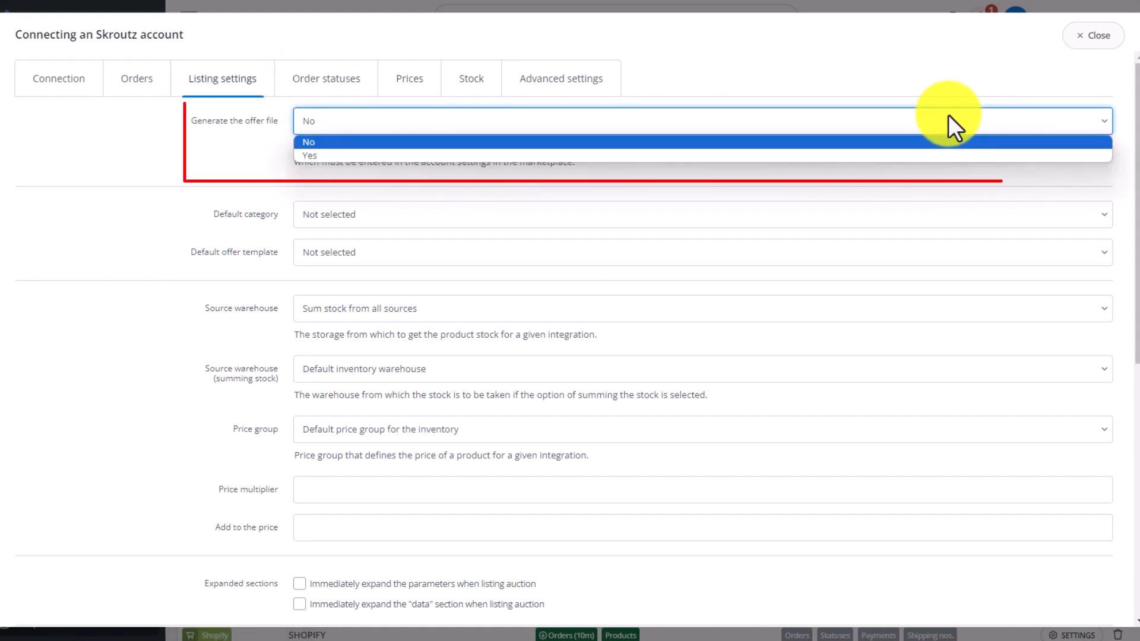
pyautogui.moveTo(945, 155)
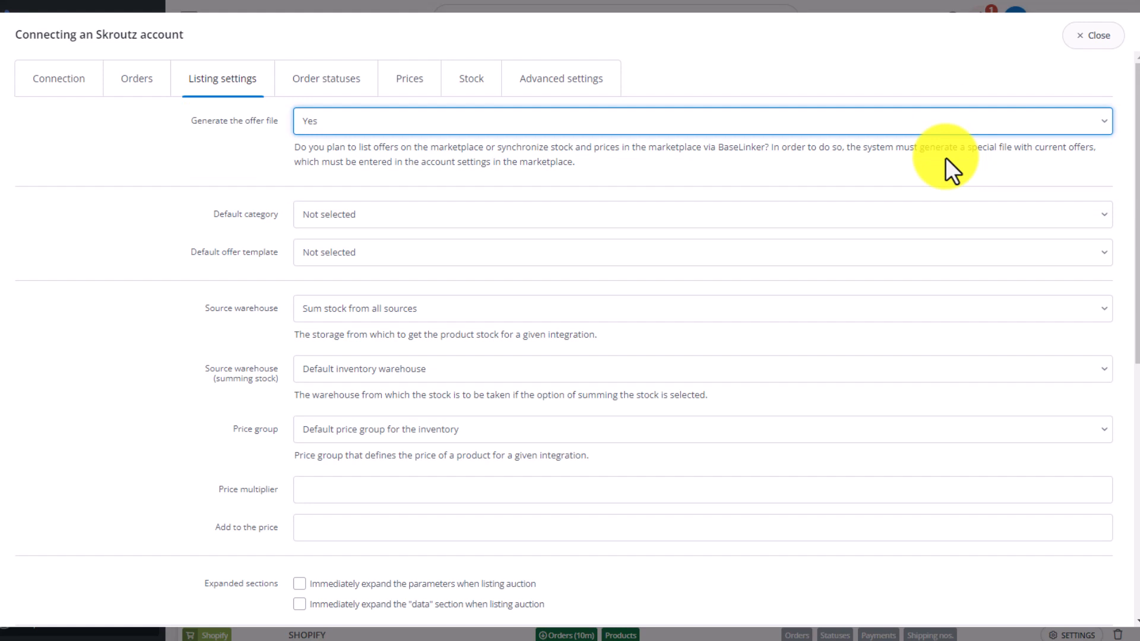
pyautogui.scroll(-3)
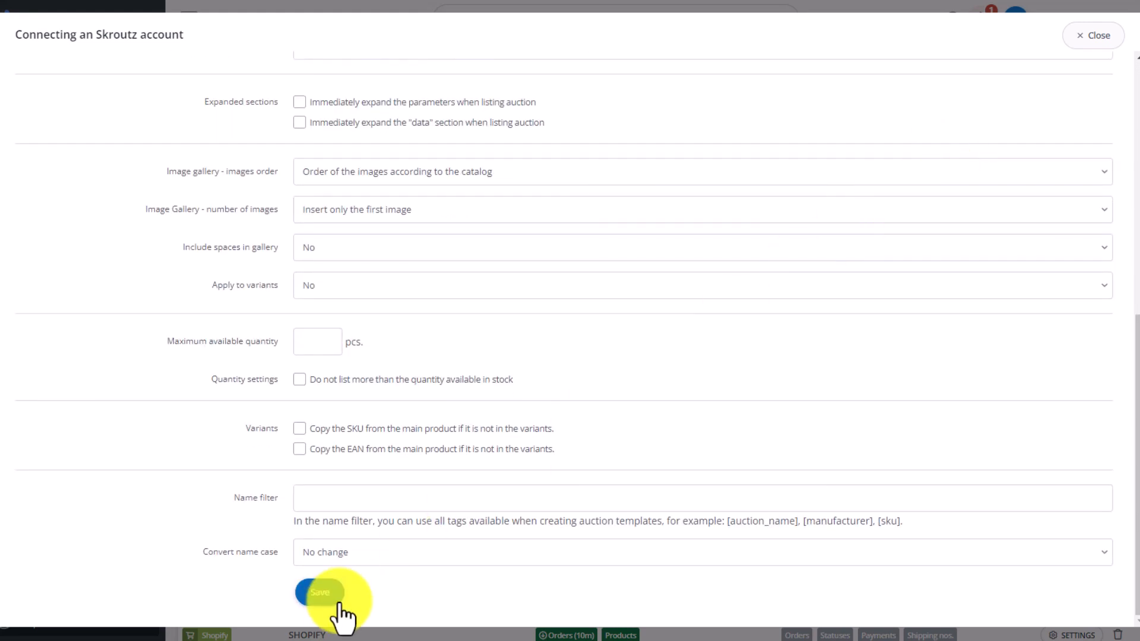
pyautogui.click(320, 592)
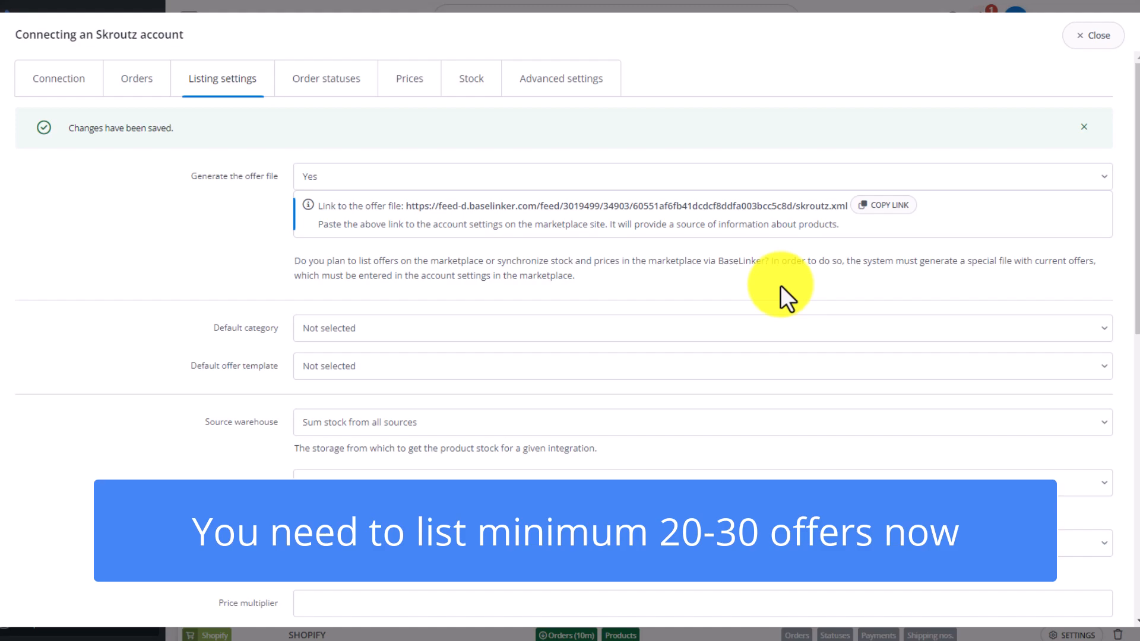
pyautogui.moveTo(1093, 35)
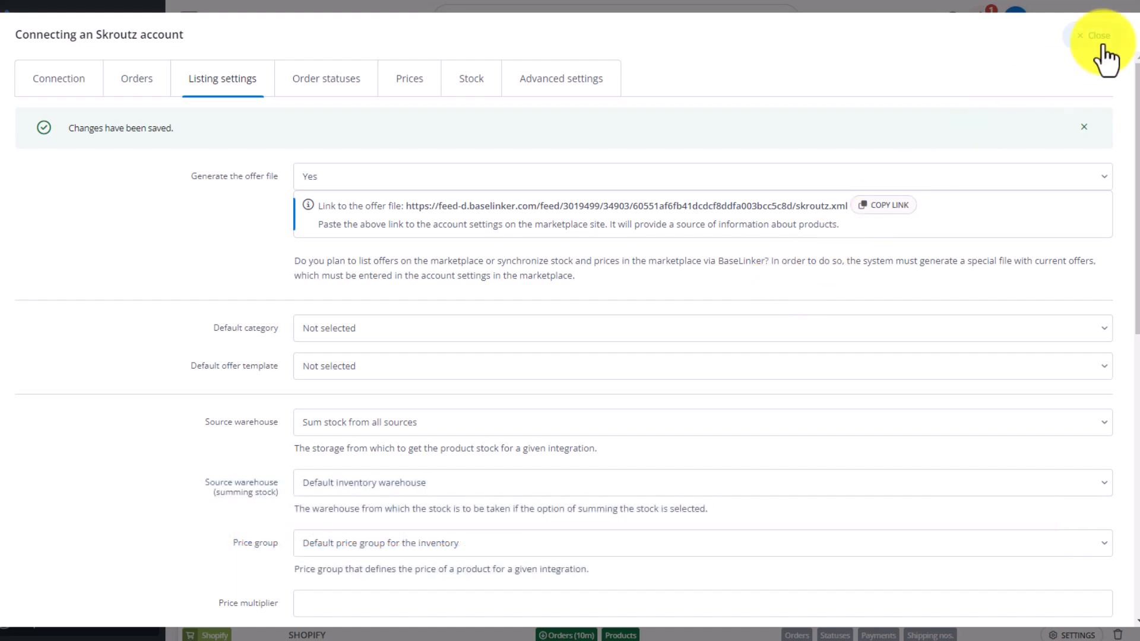
# Step: Add Home & Garden > Garden > Landscaping > Lawns (ID 1527) to favourite Skroutz categories
pyautogui.click(1094, 35)
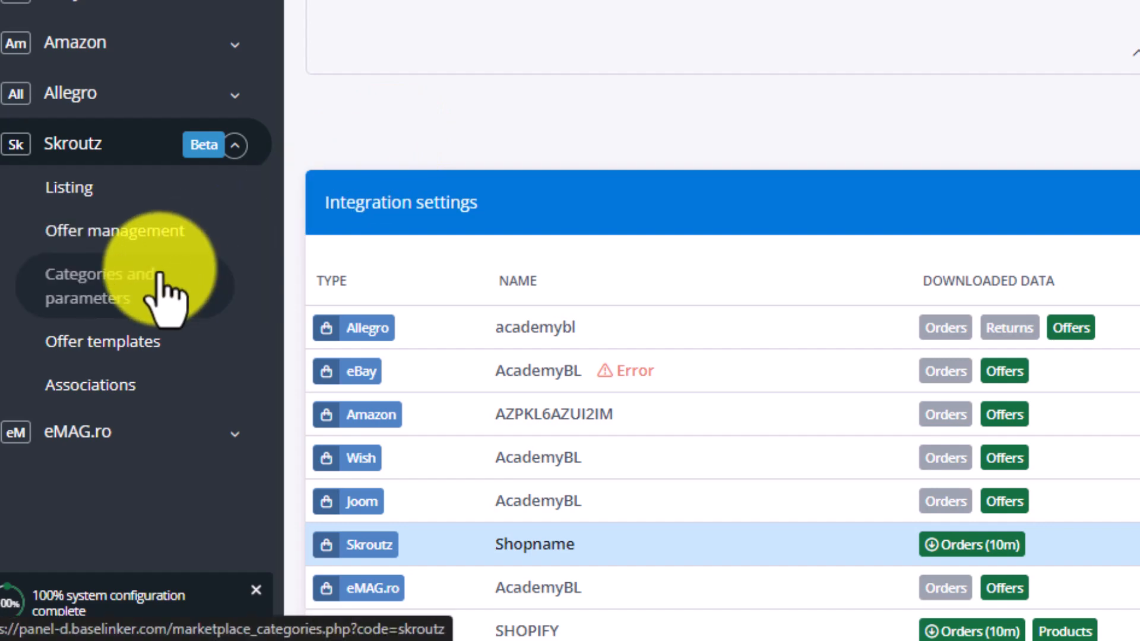
pyautogui.click(101, 284)
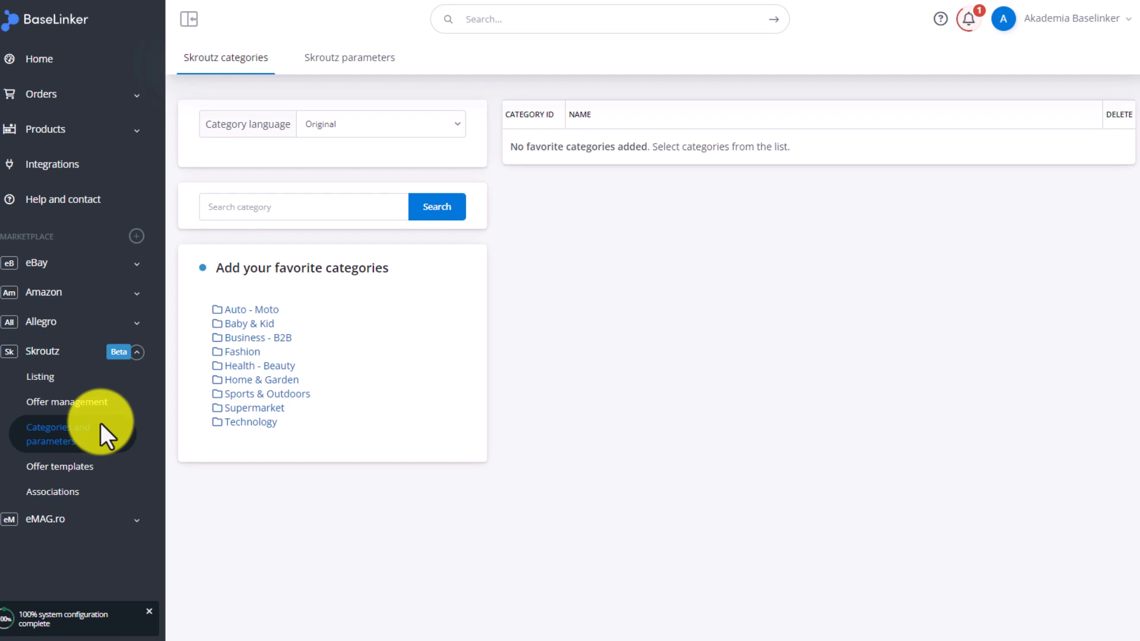
pyautogui.click(260, 379)
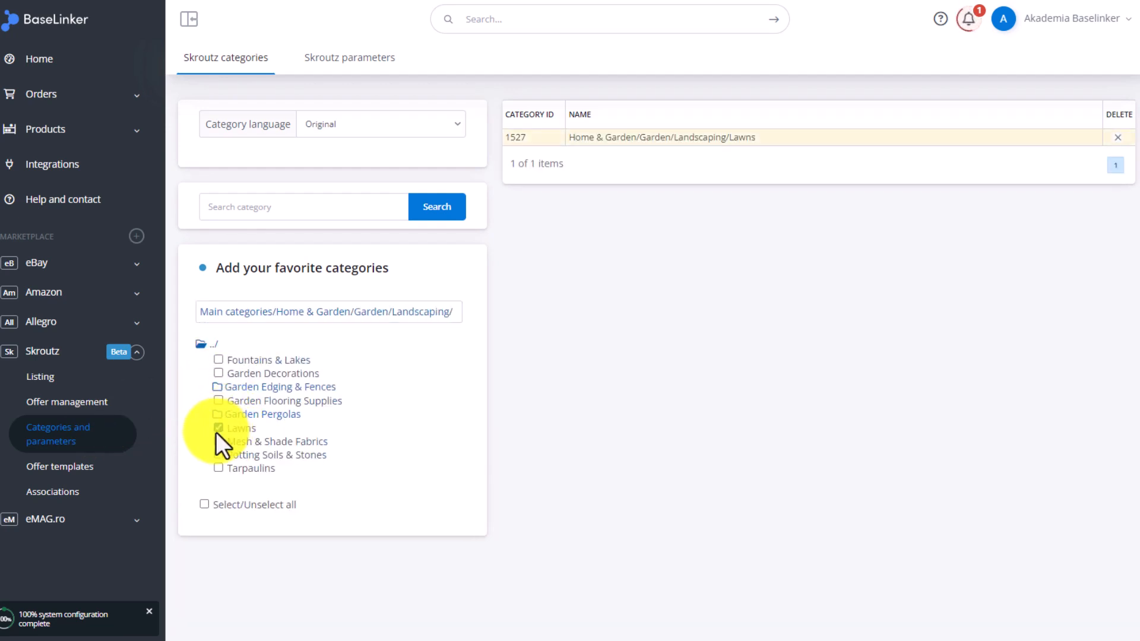
pyautogui.click(217, 428)
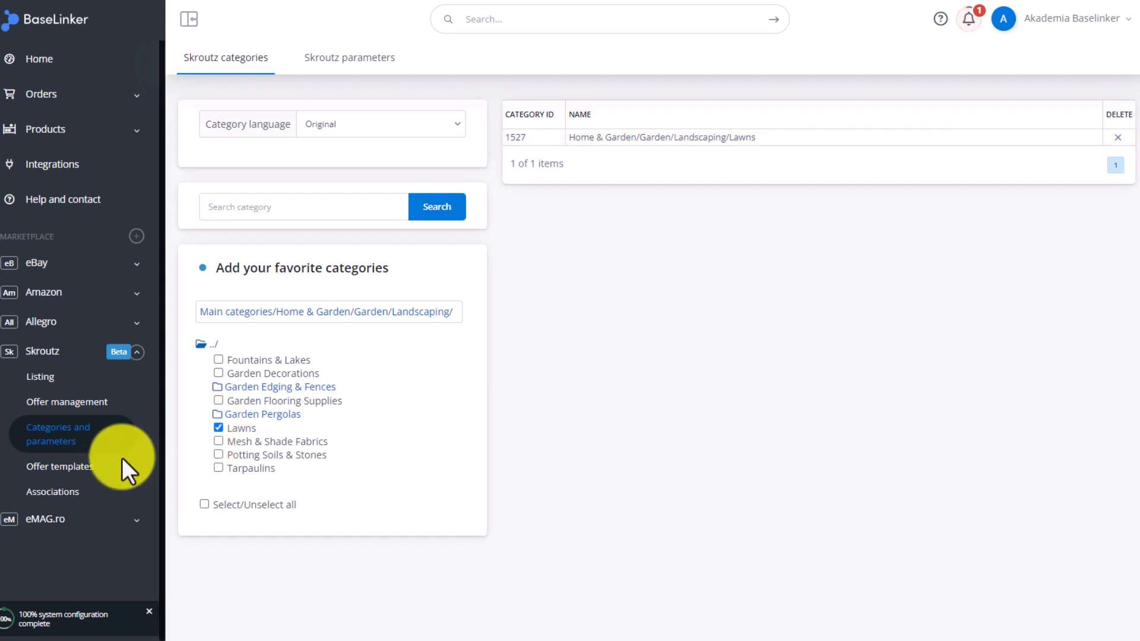
# Step: Save a Skroutz offer template named '1' containing the [description] tag, then open Listing
pyautogui.click(60, 466)
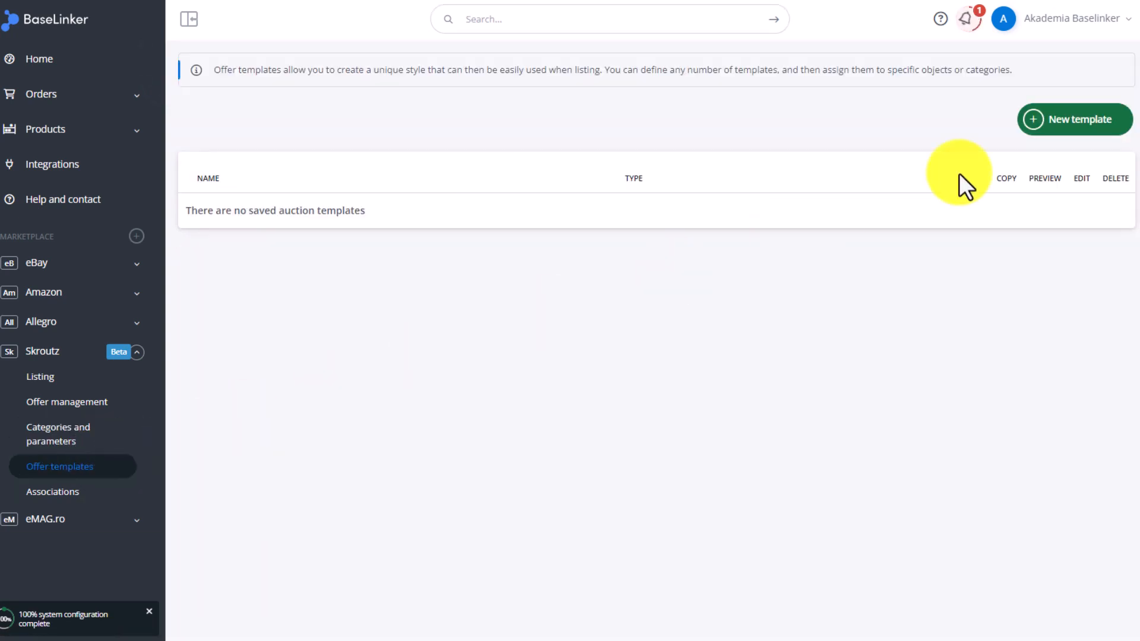
pyautogui.click(1074, 119)
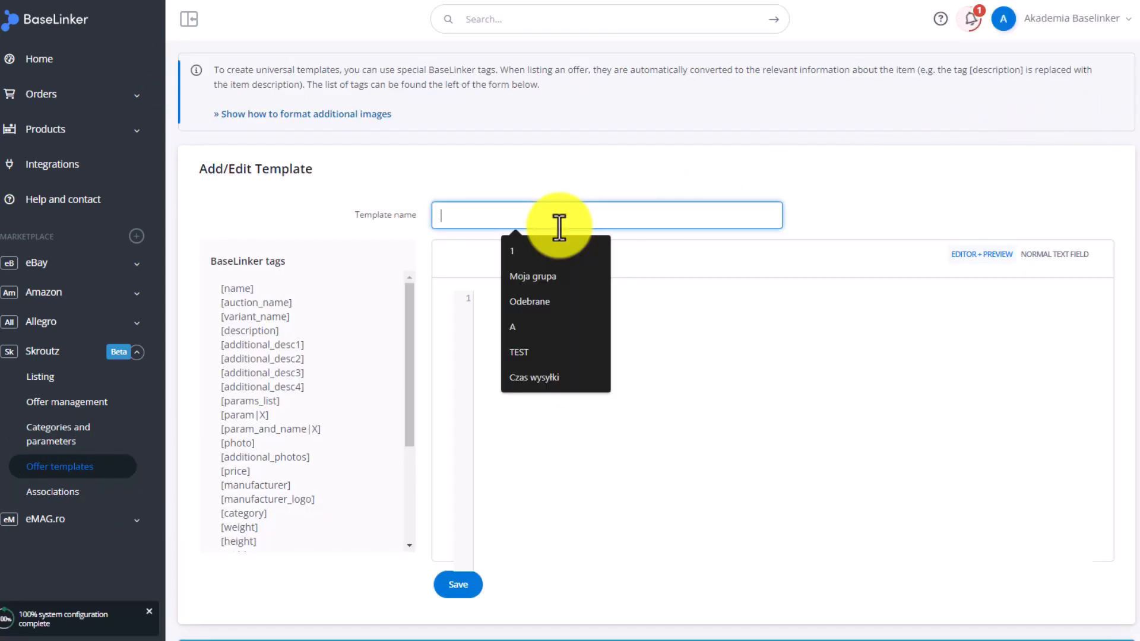
pyautogui.click(513, 251)
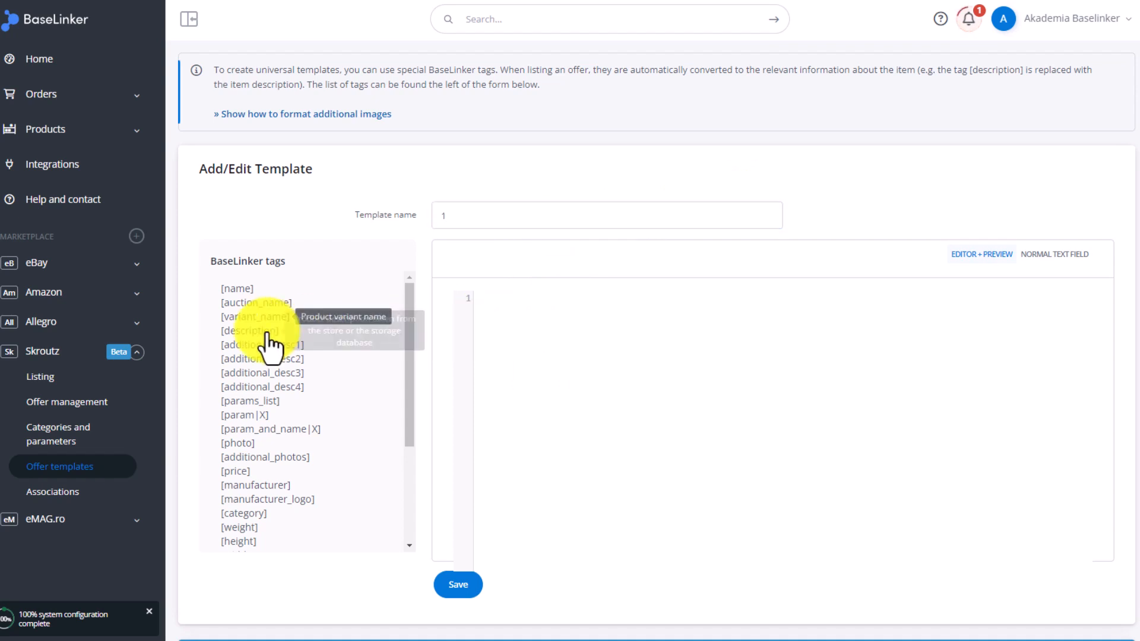
pyautogui.click(249, 330)
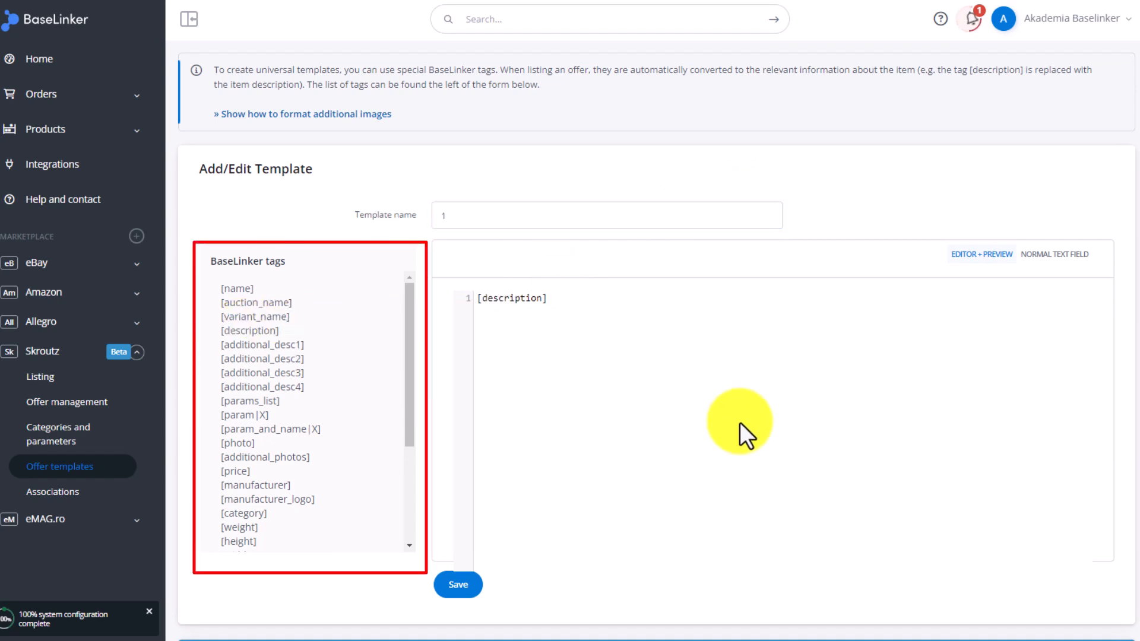
pyautogui.moveTo(512, 557)
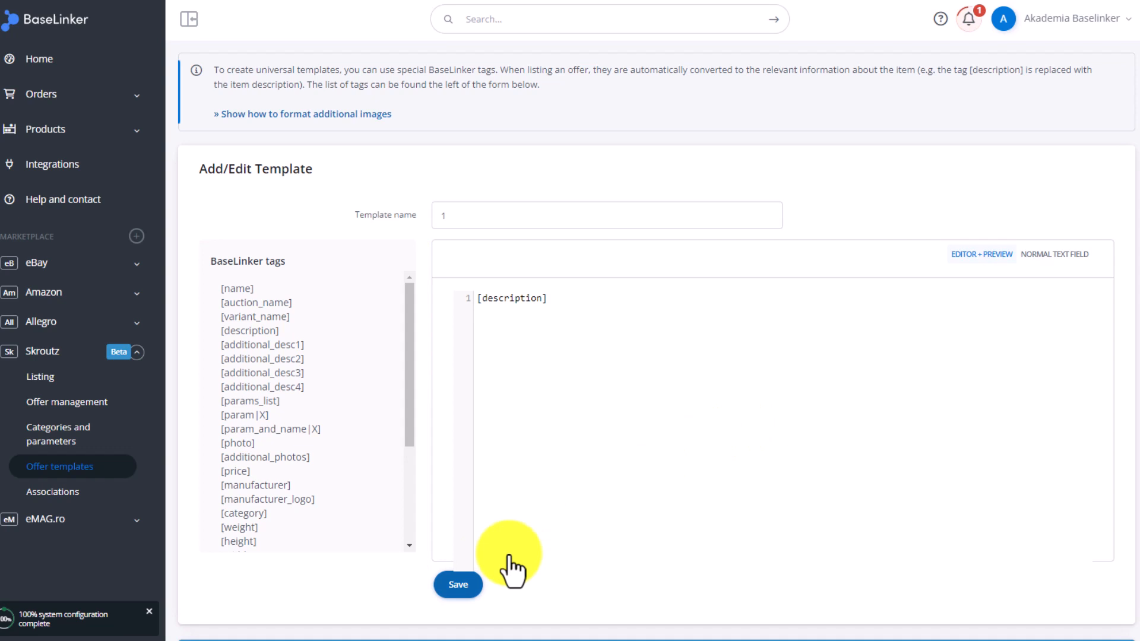
pyautogui.click(458, 584)
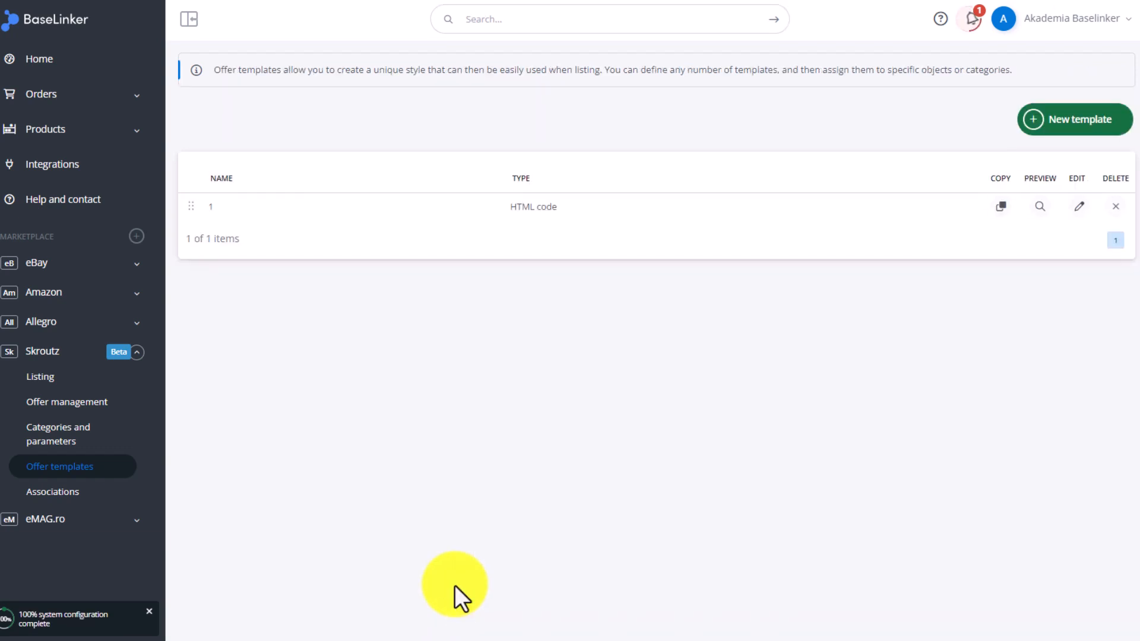
pyautogui.click(39, 376)
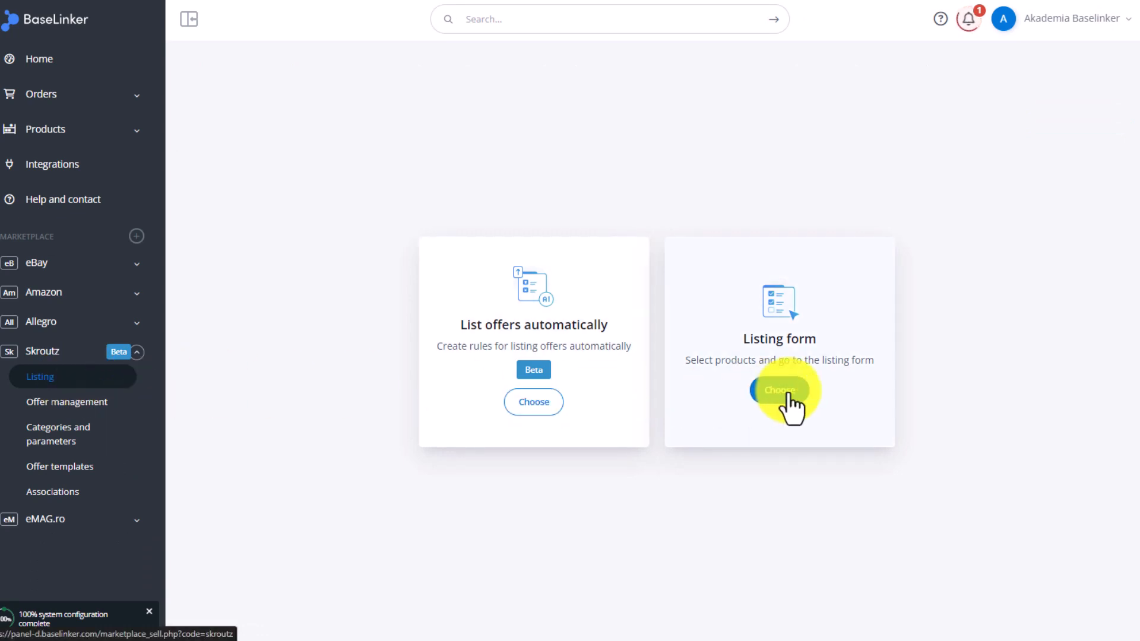
# Step: List Samsung S23 from the default inventory to Skroutz and confirm it is in queue
pyautogui.click(779, 391)
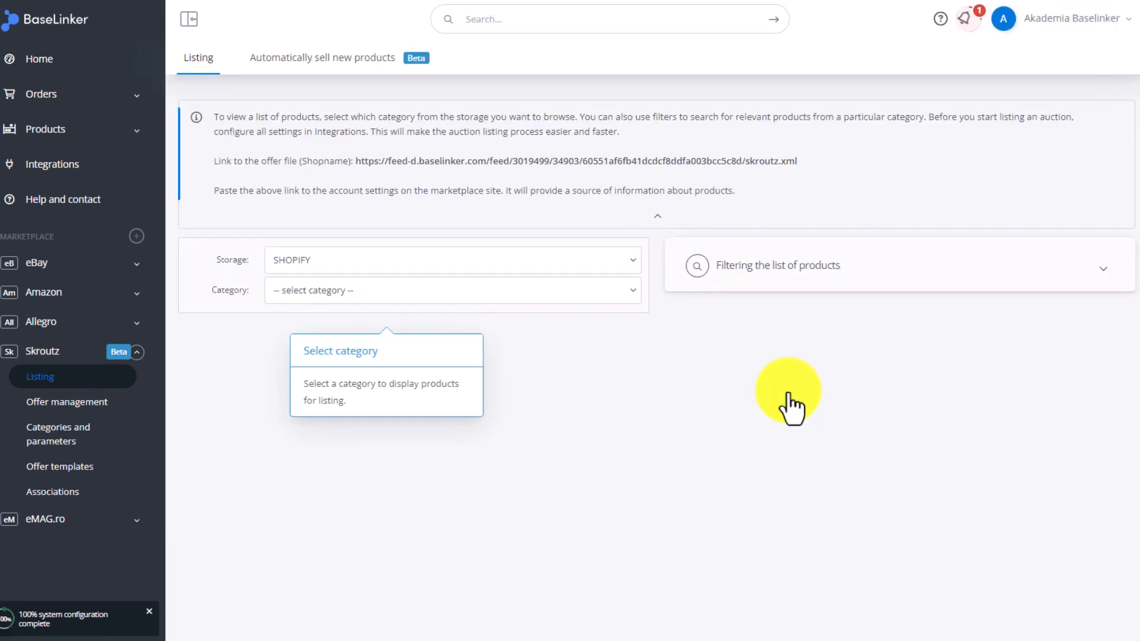
pyautogui.click(451, 259)
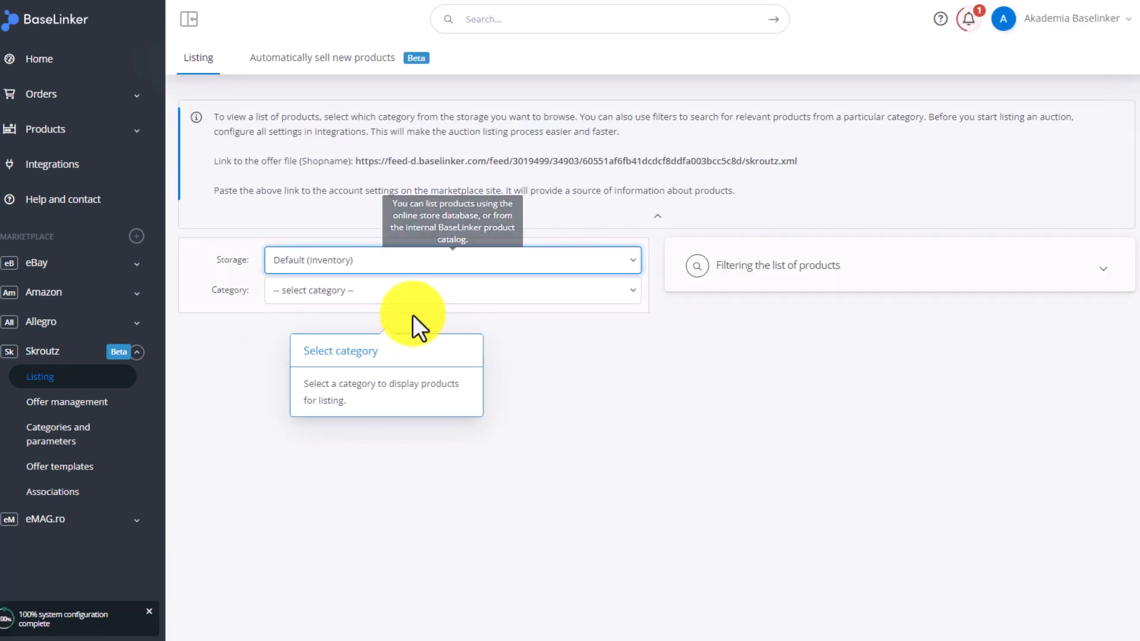
pyautogui.click(451, 291)
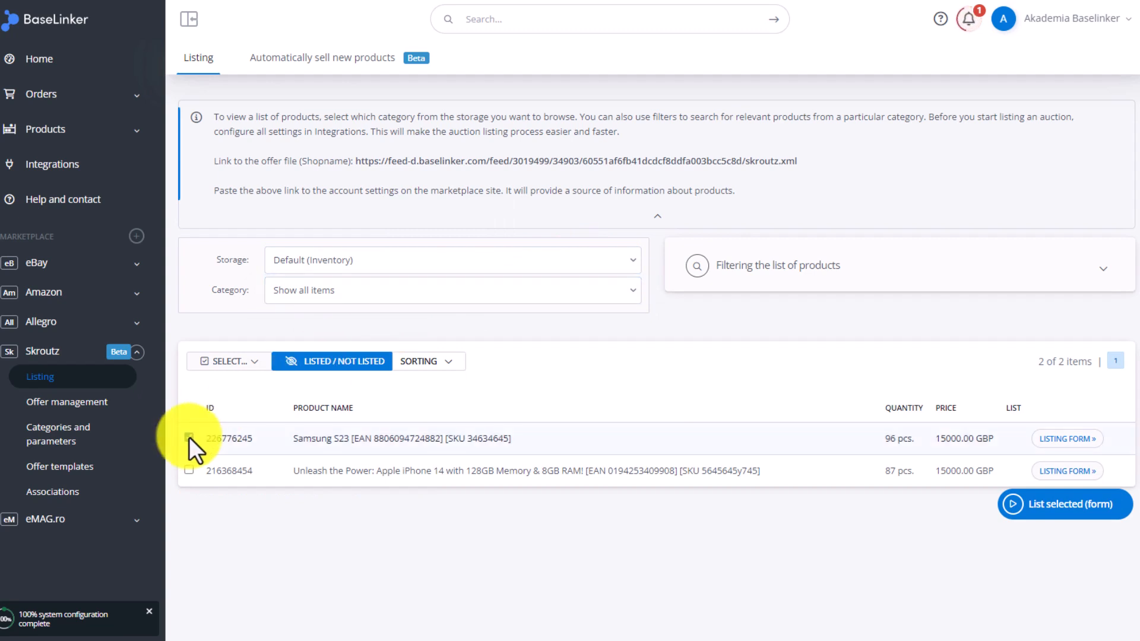
pyautogui.click(66, 401)
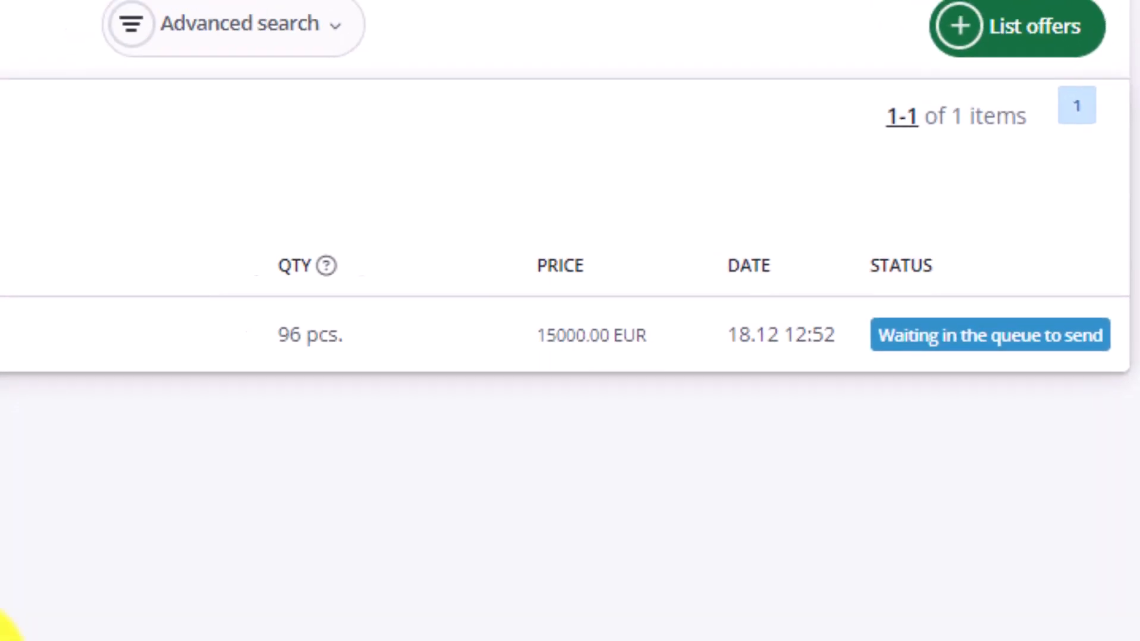
pyautogui.click(613, 294)
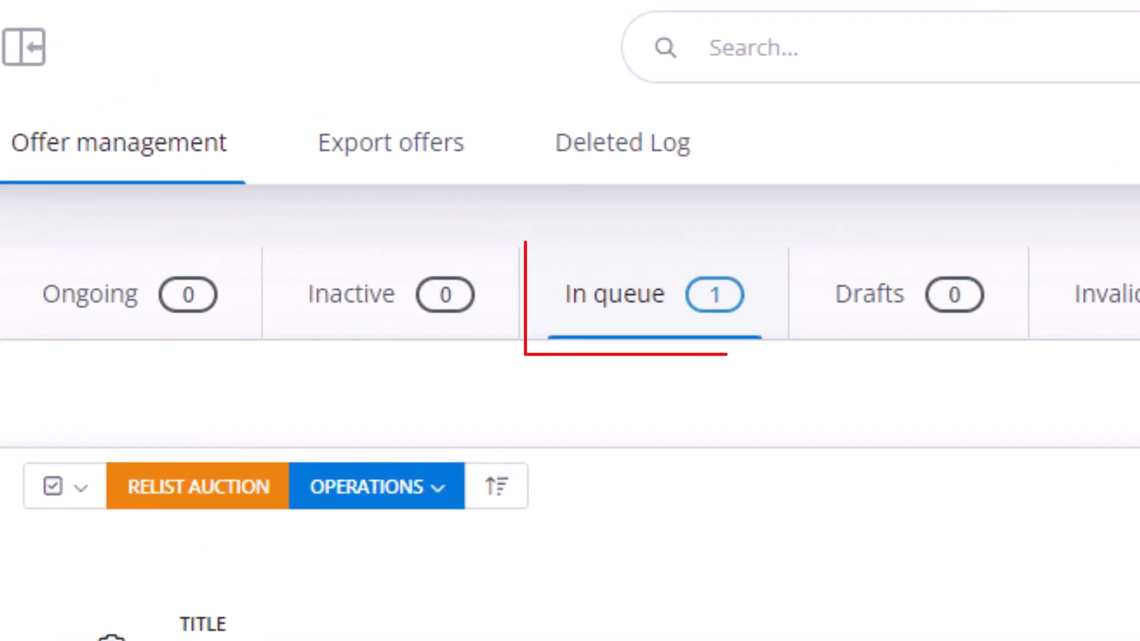
pyautogui.click(23, 48)
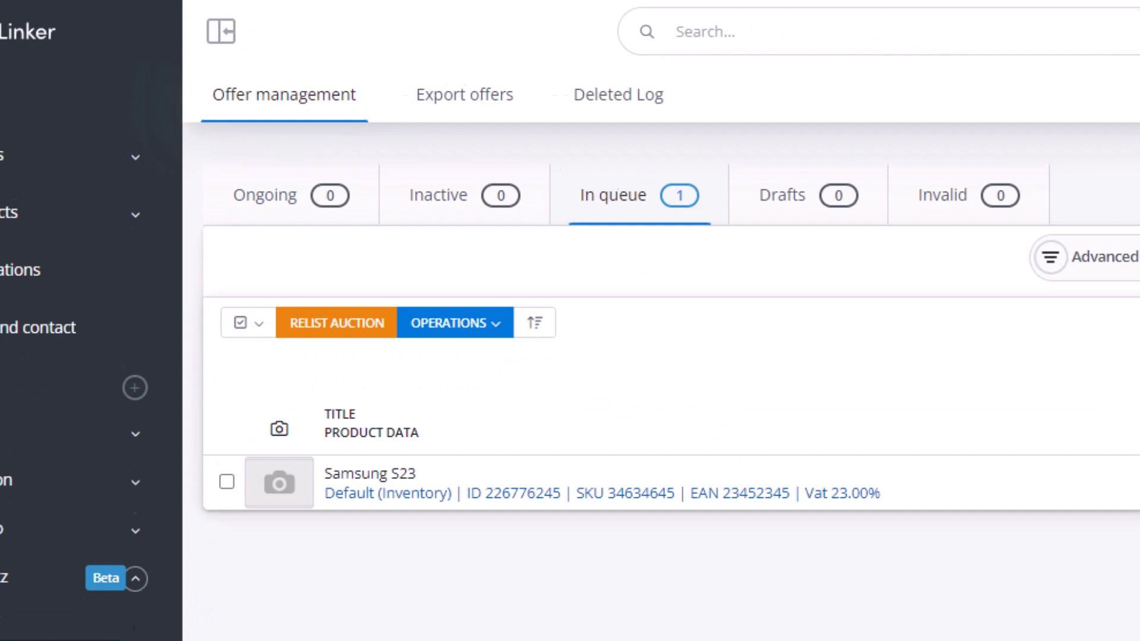
pyautogui.click(52, 164)
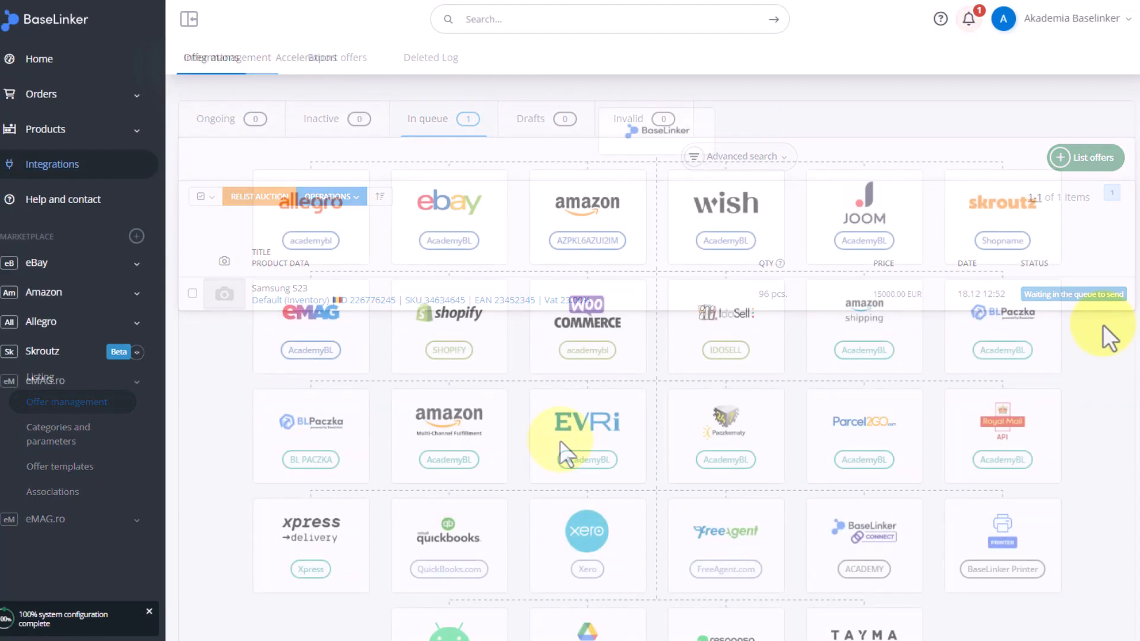
# Step: Open the Skroutz account settings and copy the offer file link from Listing settings
pyautogui.click(211, 58)
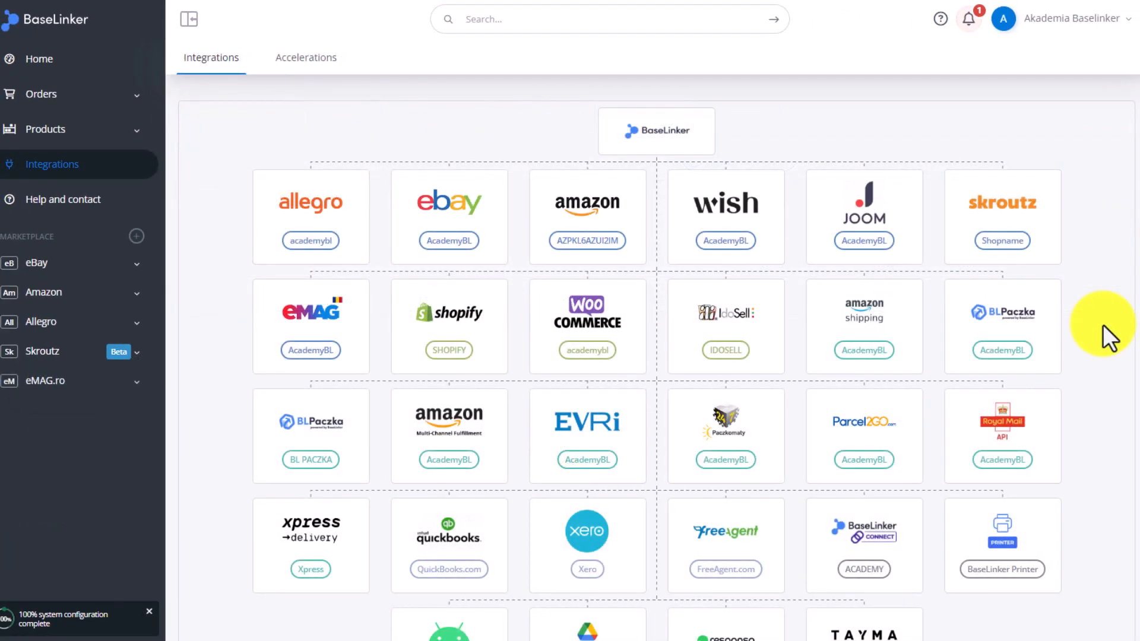
pyautogui.moveTo(1104, 331)
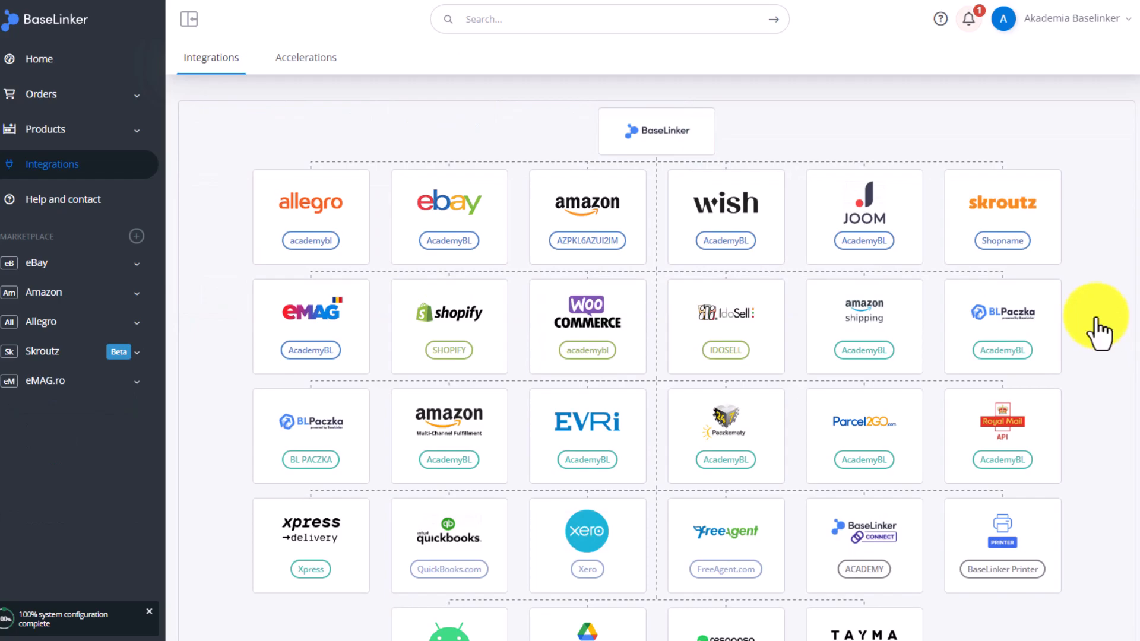
pyautogui.click(1002, 216)
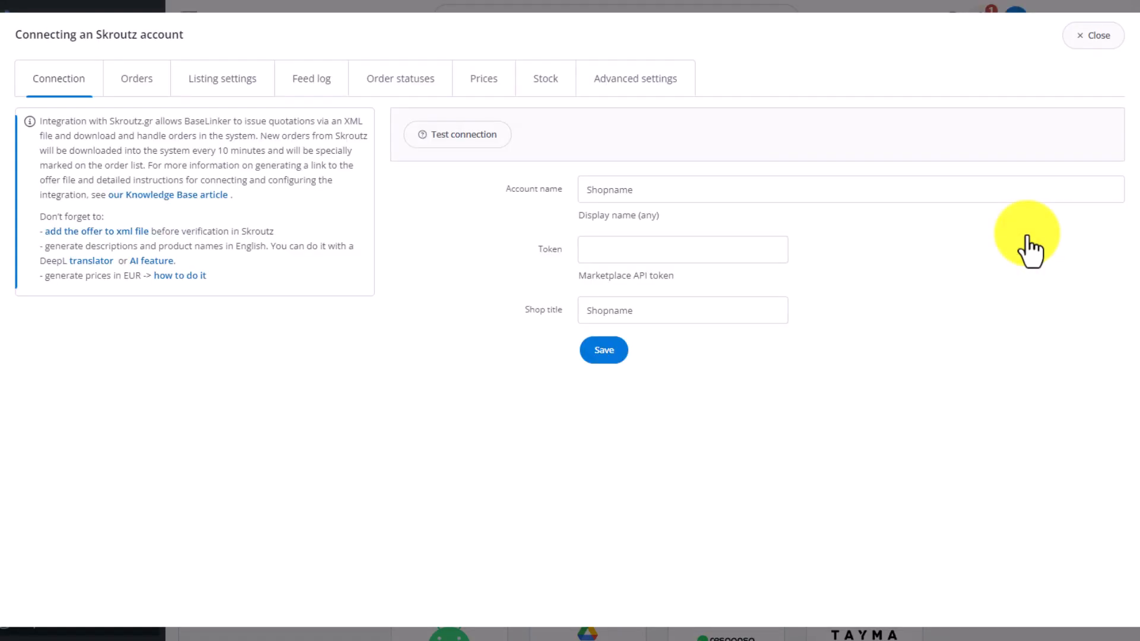
pyautogui.click(221, 79)
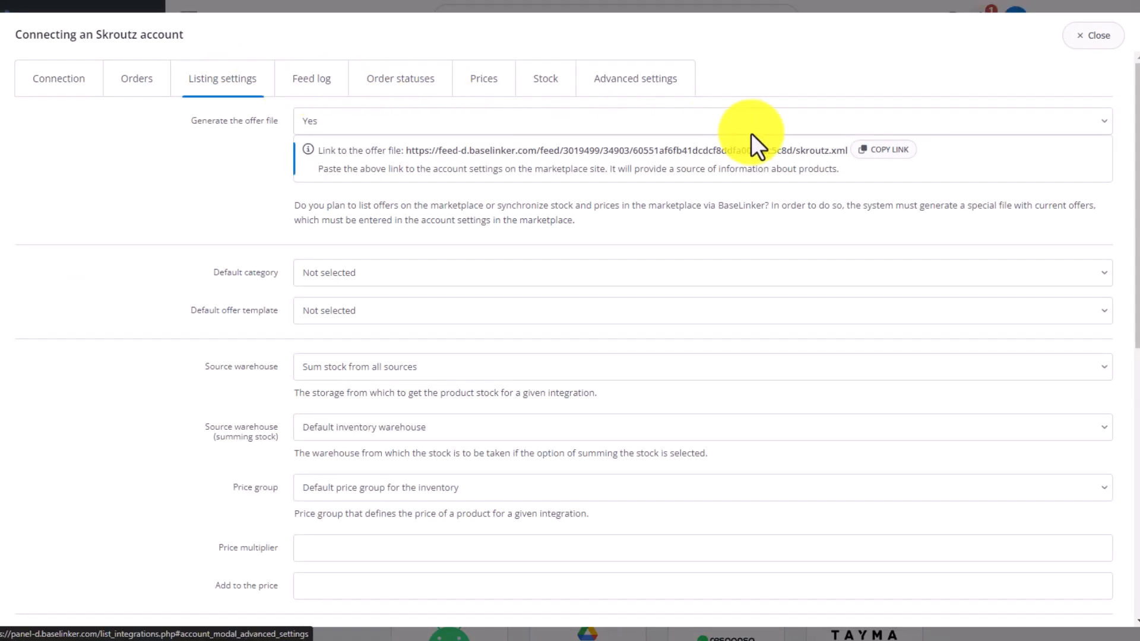
pyautogui.click(882, 149)
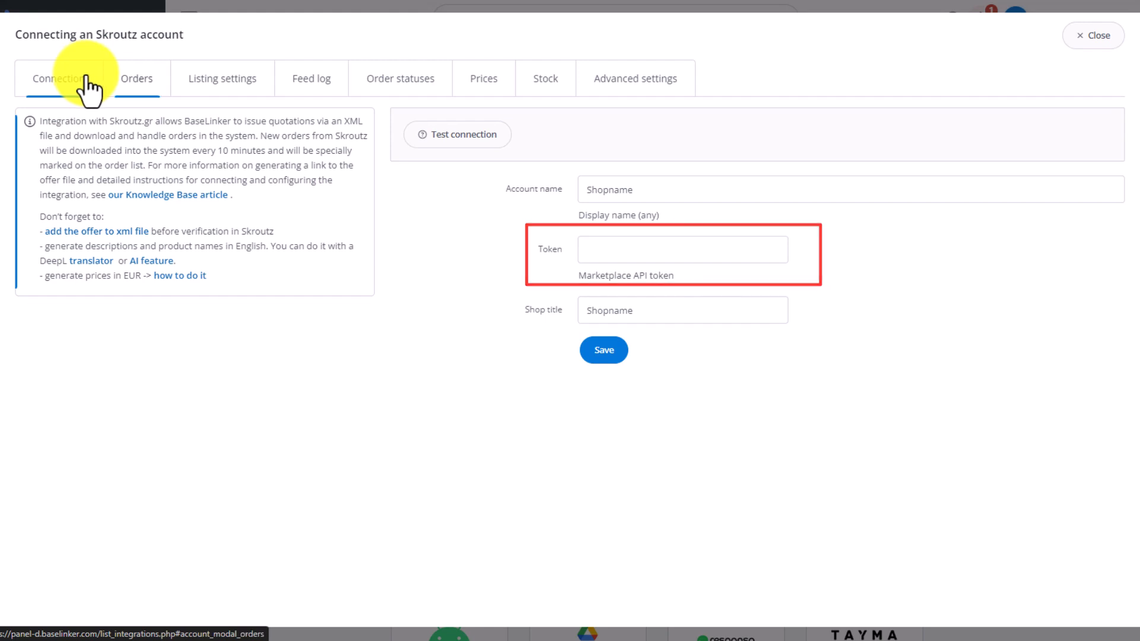
# Step: Keep New status and offer names, forward orders to the store, auto-push invoices once created
pyautogui.click(137, 78)
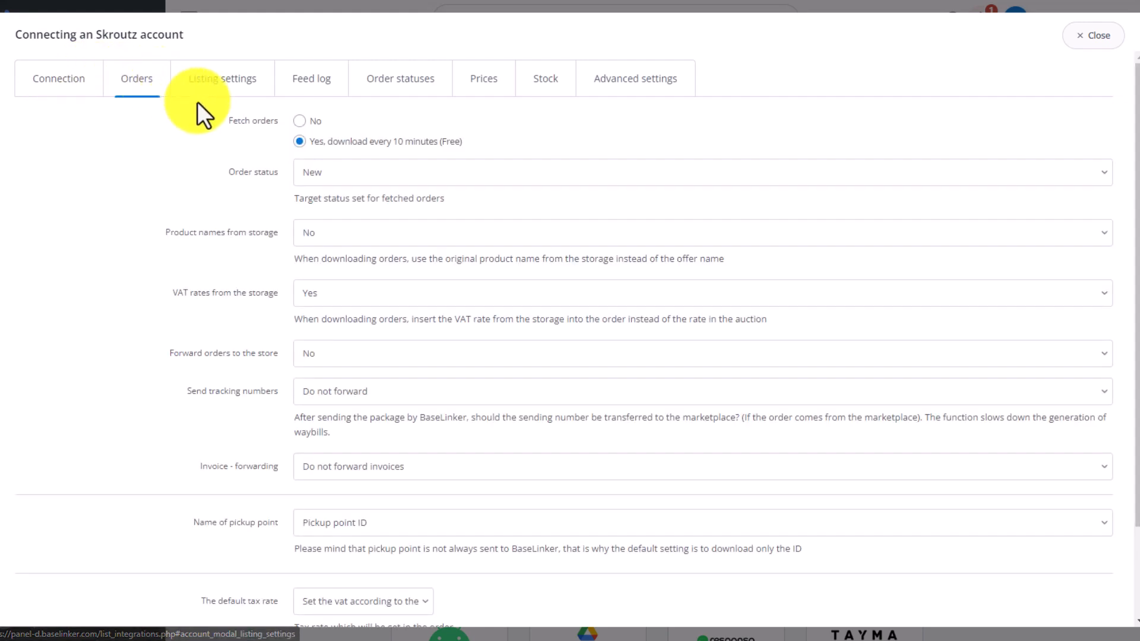
pyautogui.moveTo(73, 139)
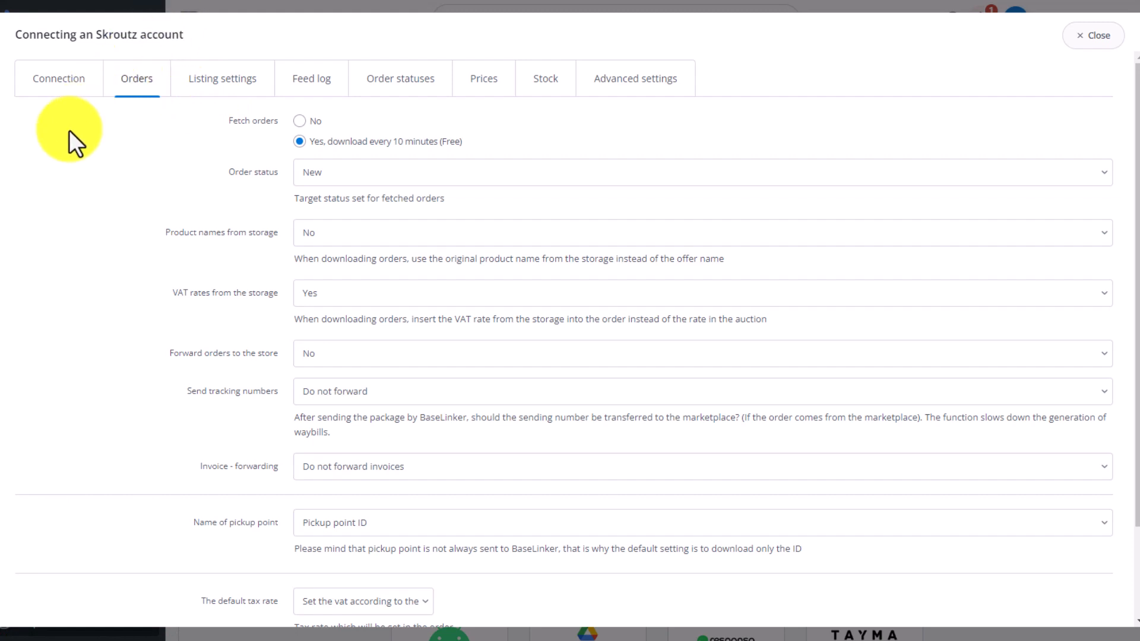
pyautogui.moveTo(924, 179)
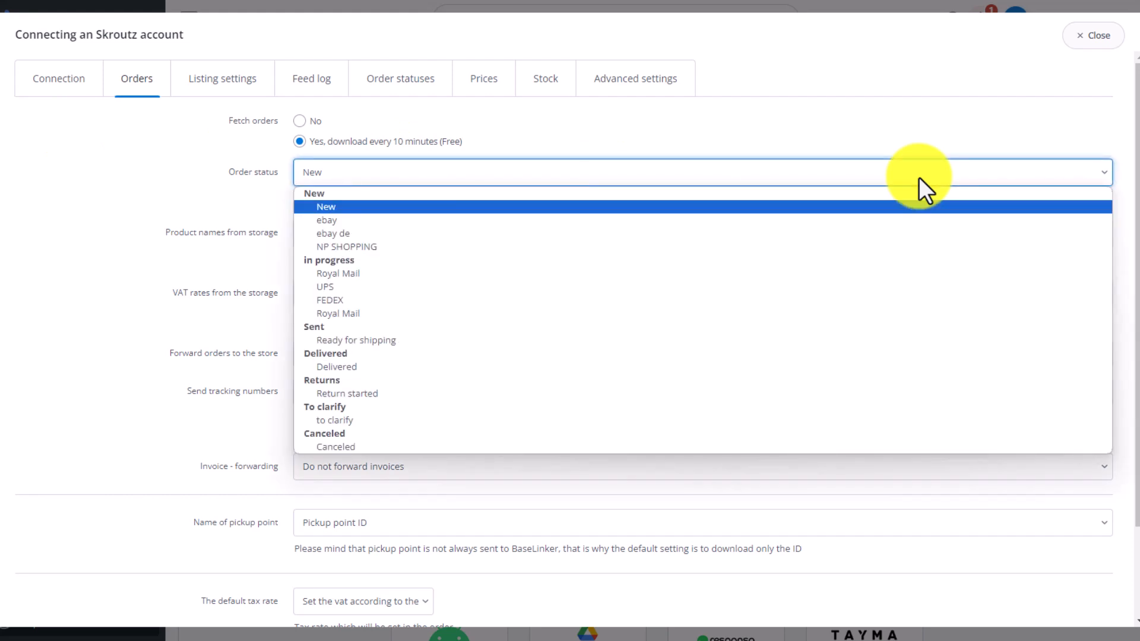
pyautogui.click(327, 207)
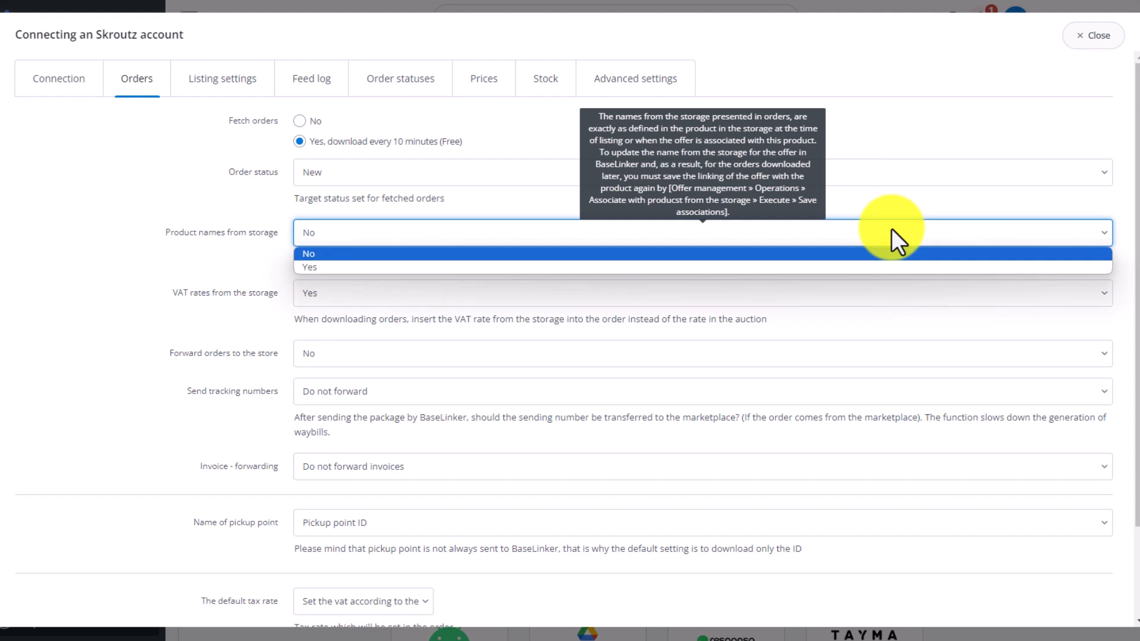
pyautogui.click(308, 252)
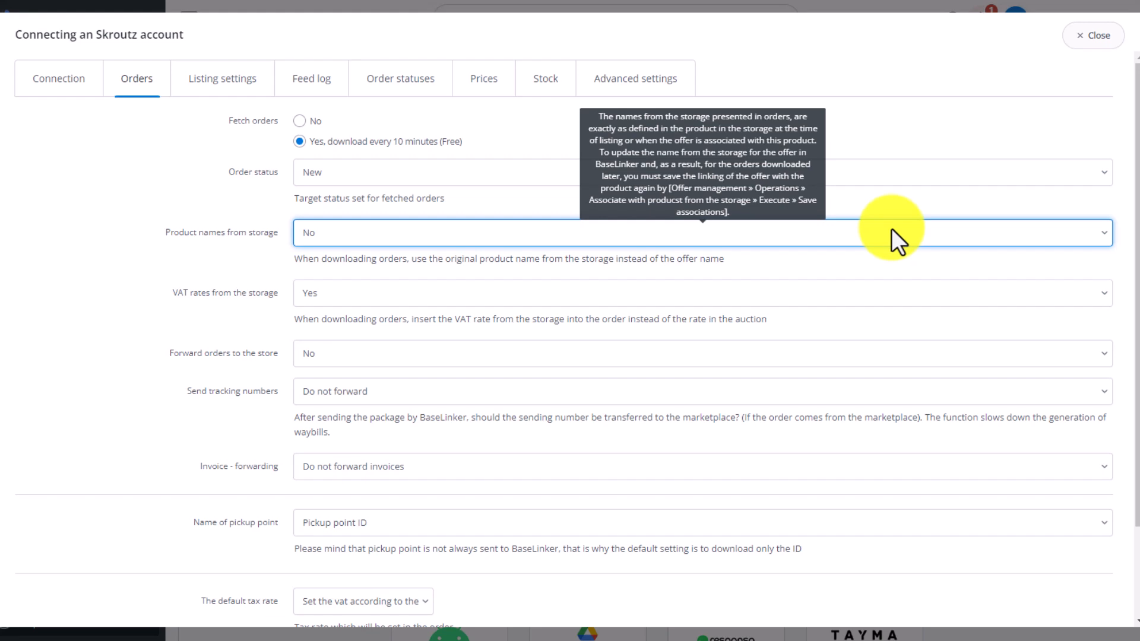
pyautogui.moveTo(876, 291)
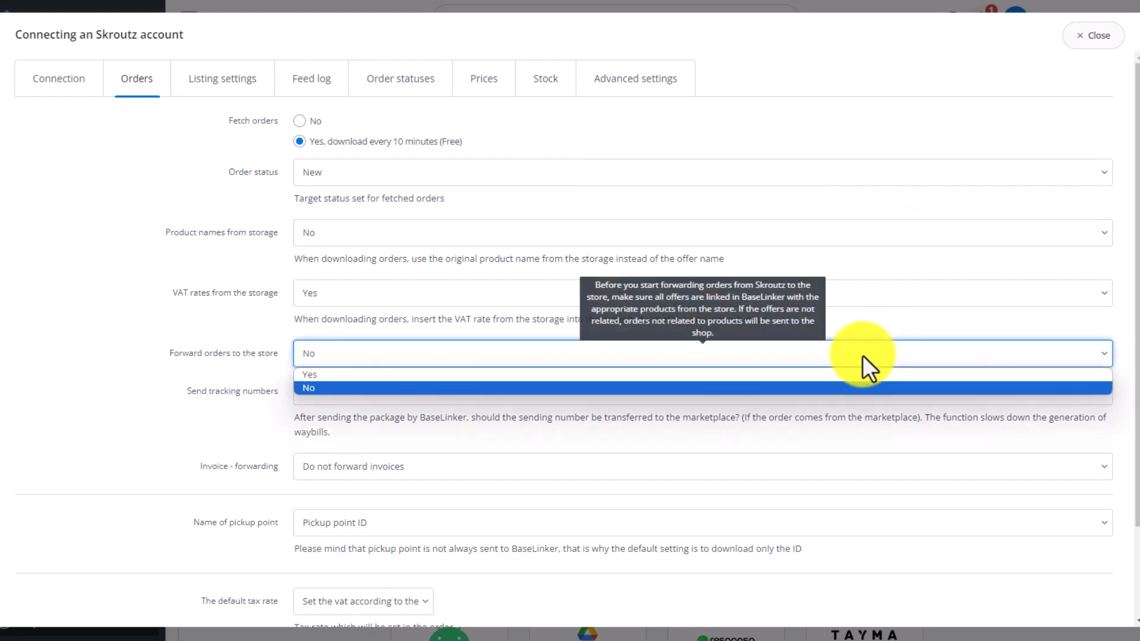
pyautogui.click(310, 375)
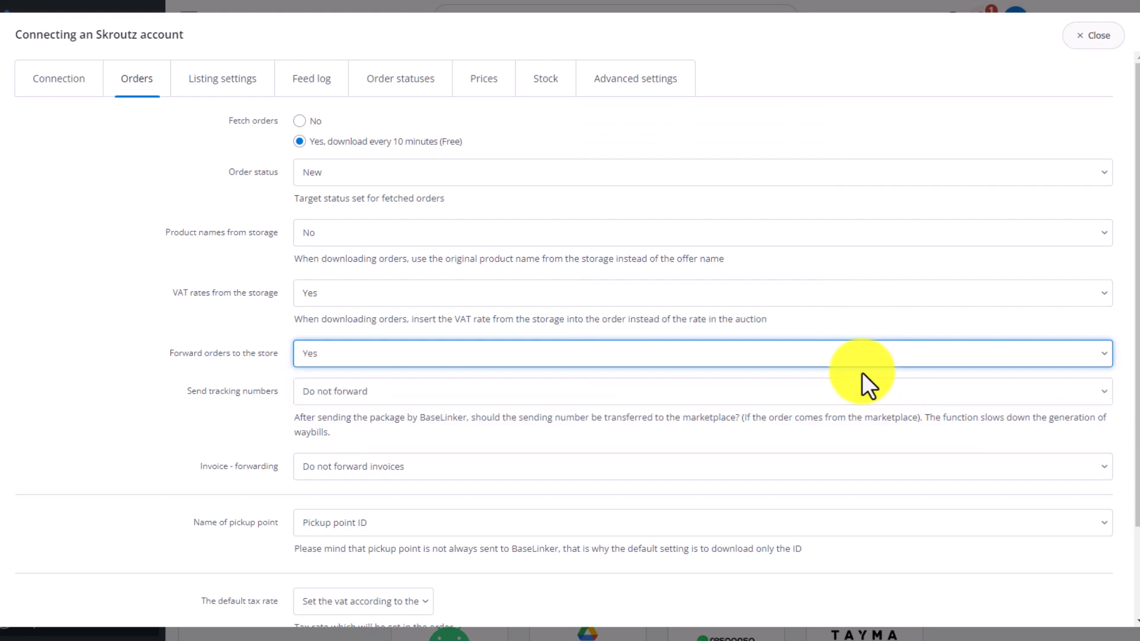
pyautogui.scroll(-3)
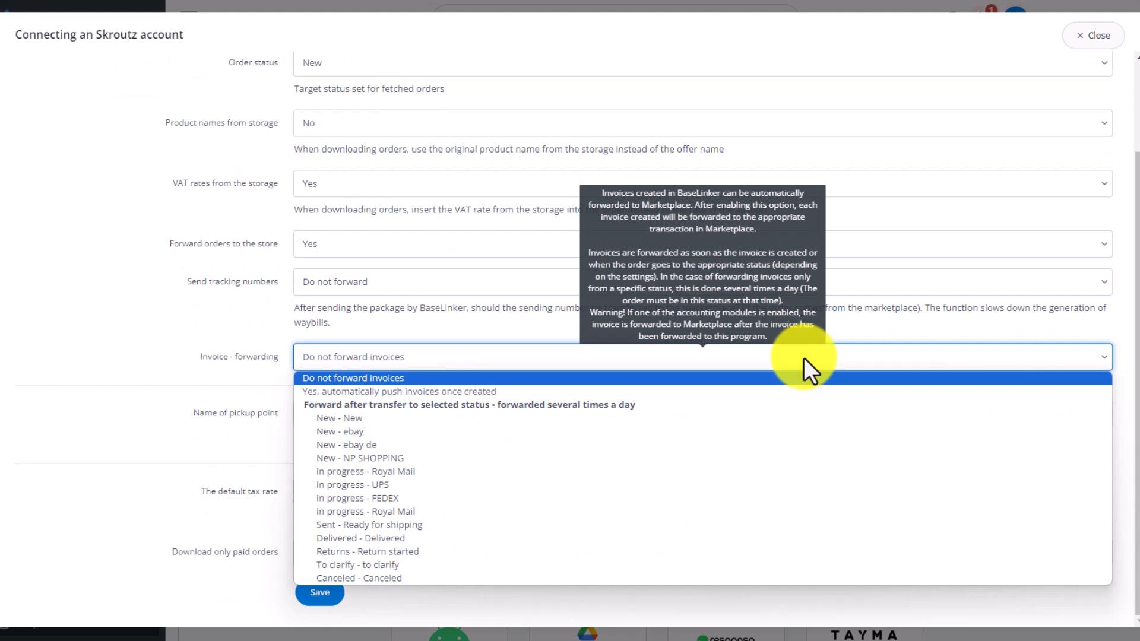
pyautogui.moveTo(742, 393)
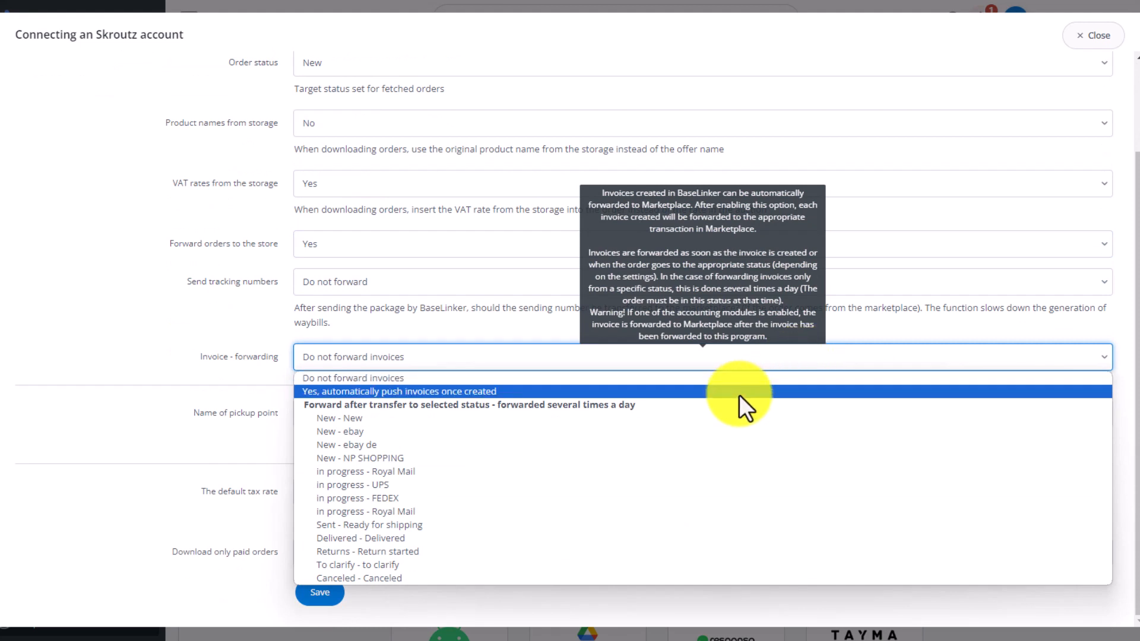
pyautogui.click(398, 391)
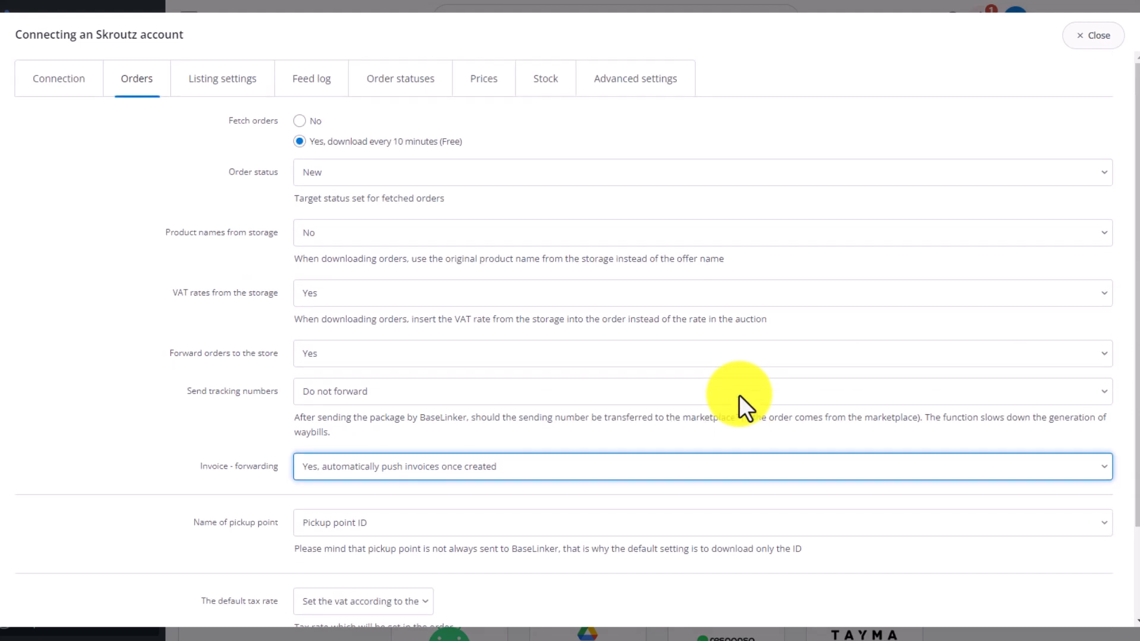
# Step: Review the Skroutz Listing settings, then check the Feed log for offer file refreshes
pyautogui.click(221, 78)
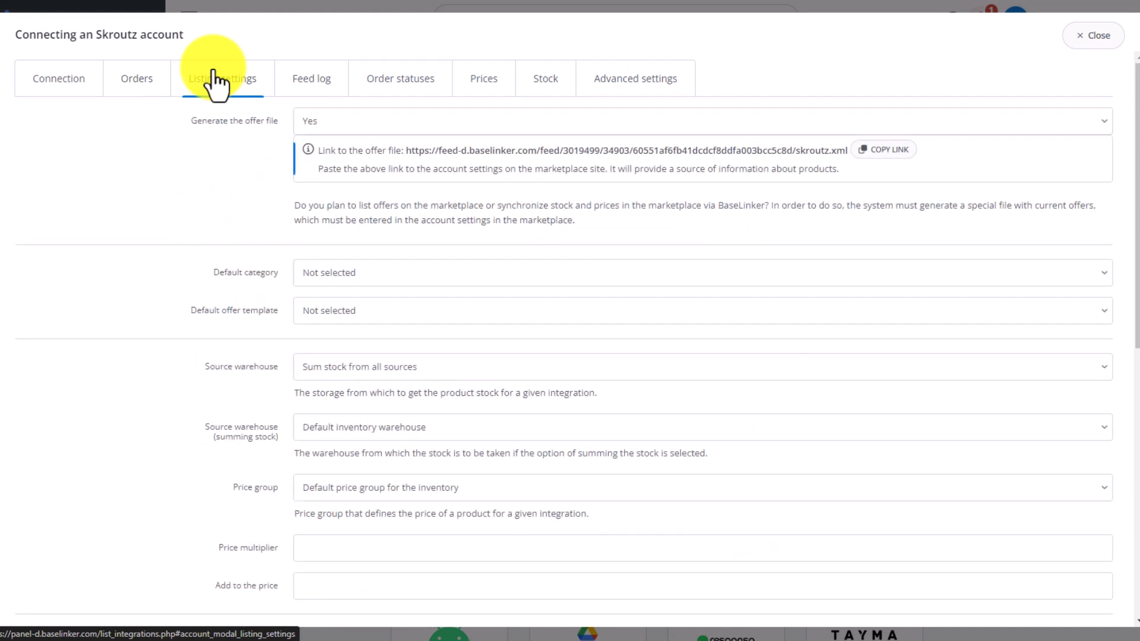
pyautogui.moveTo(78, 147)
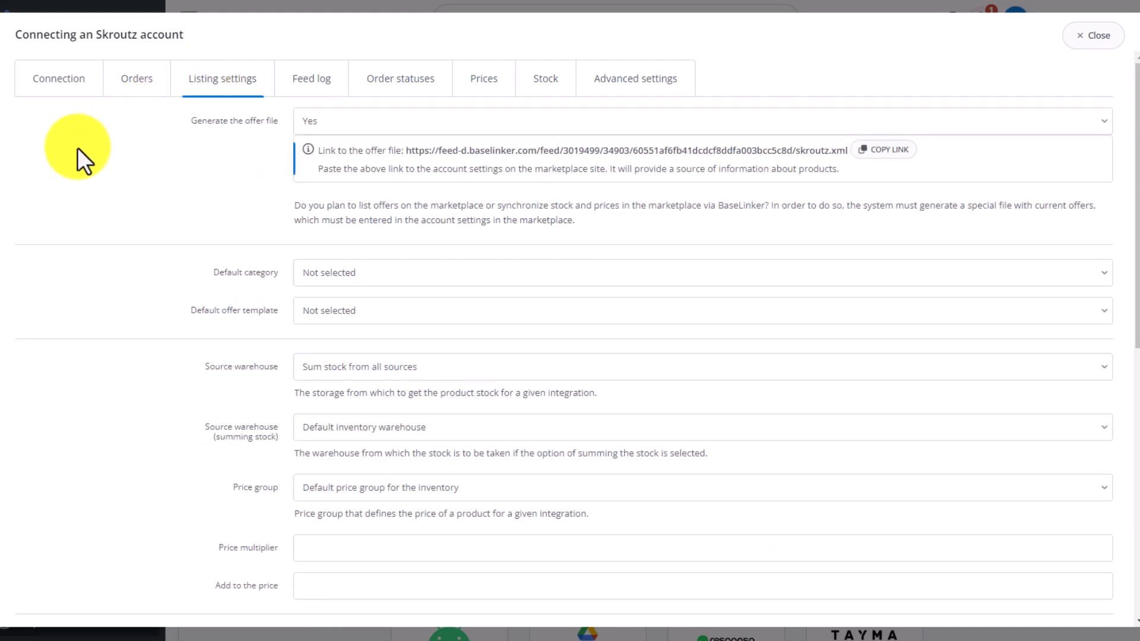
pyautogui.scroll(-3)
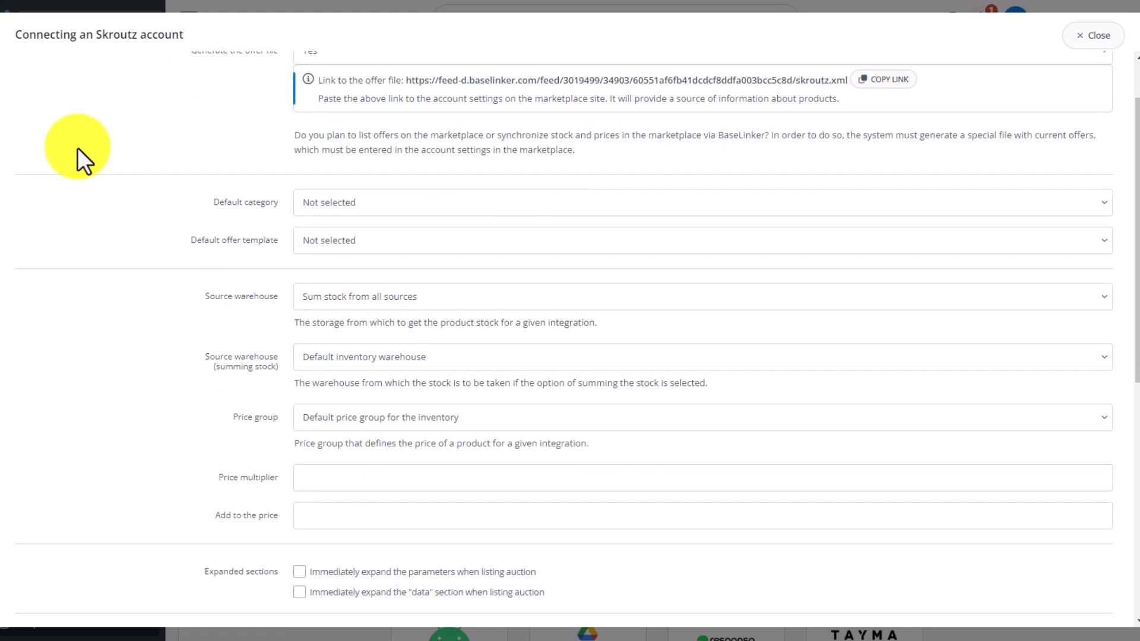
pyautogui.scroll(-3)
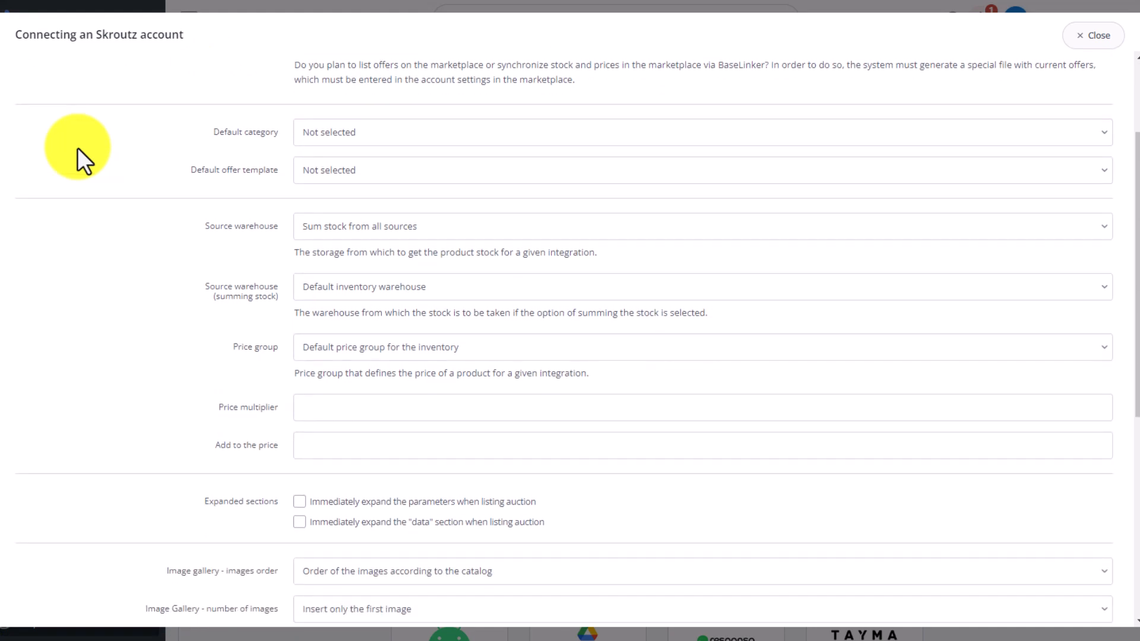
pyautogui.scroll(-3)
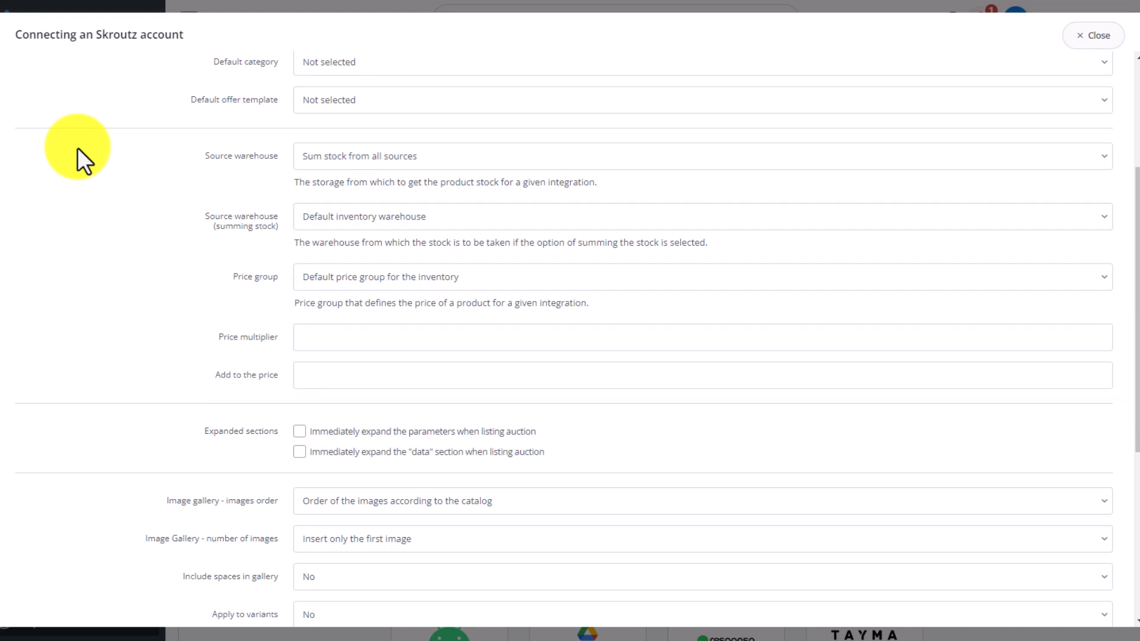
pyautogui.scroll(3)
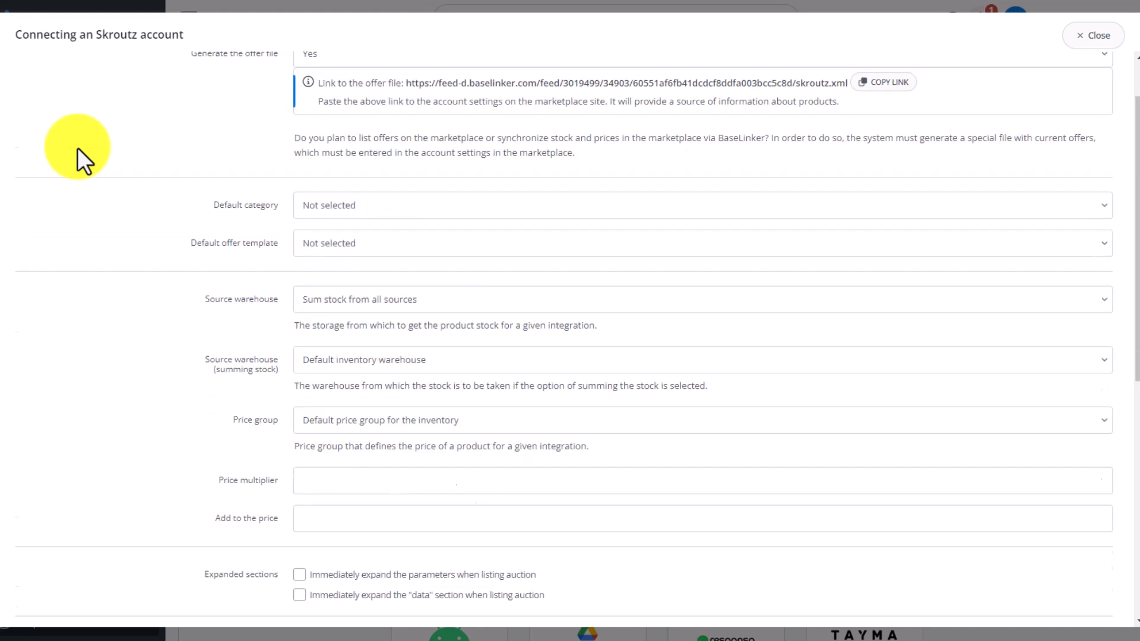
pyautogui.click(311, 78)
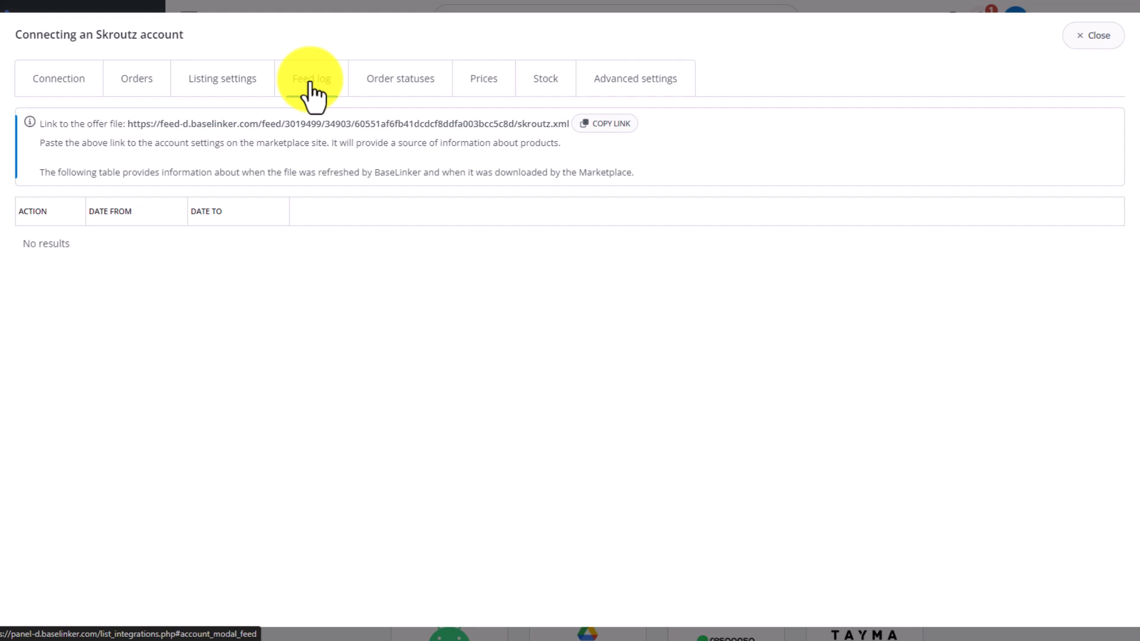
# Step: Open the Skroutz Order statuses tab to view the status linking settings
pyautogui.click(311, 78)
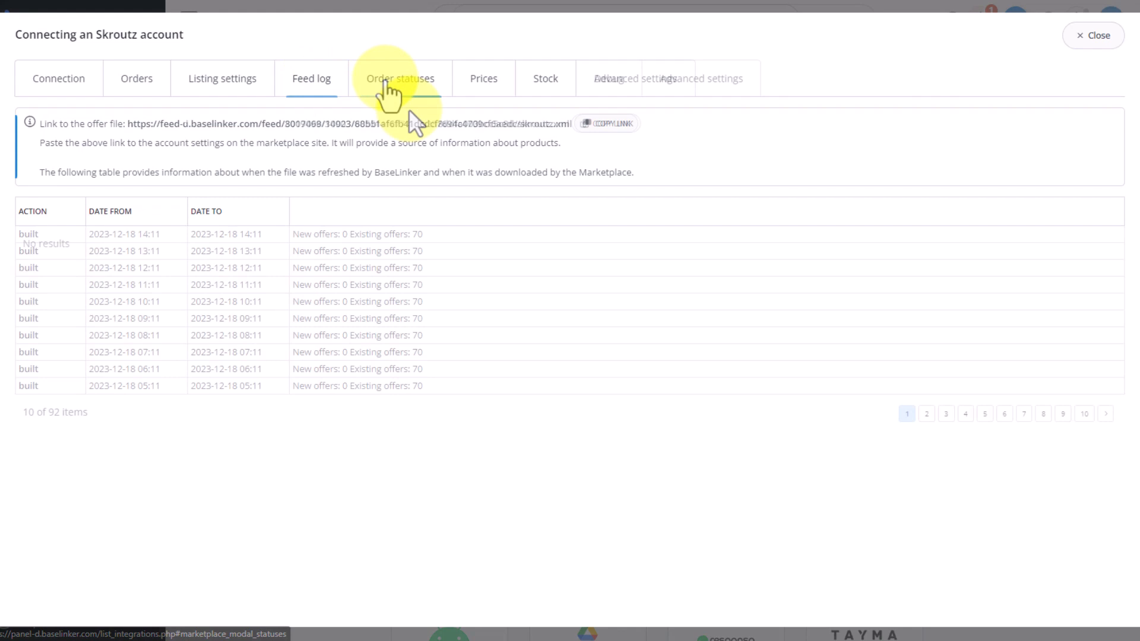
pyautogui.click(401, 78)
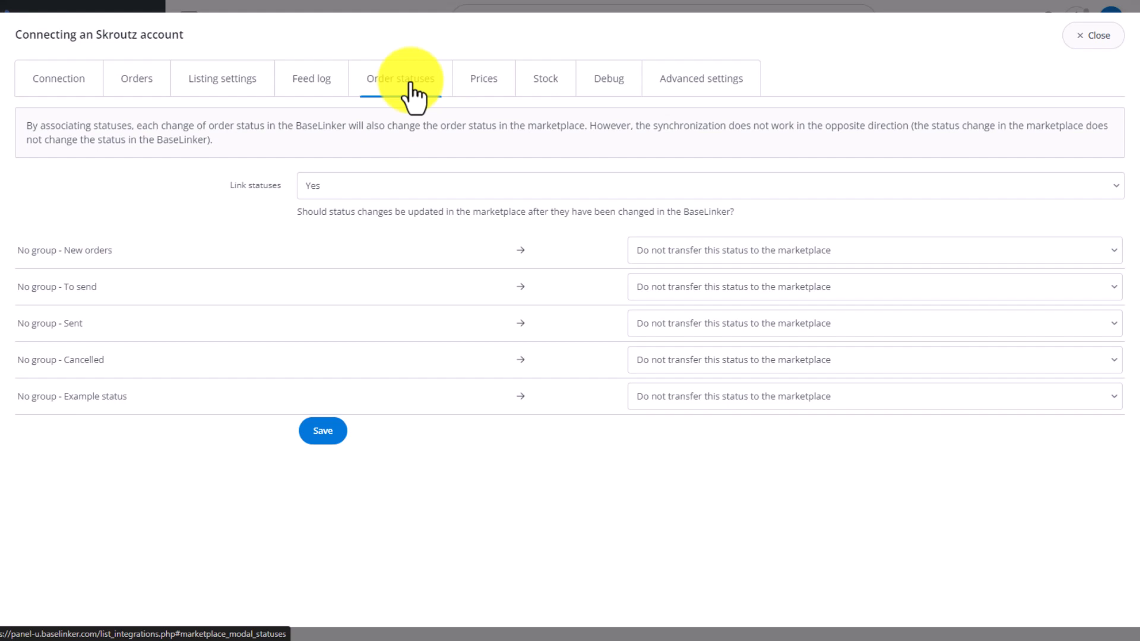
# Step: Set Skroutz price sync to every 24 hours, leaving price-0 offers unchanged
pyautogui.click(483, 78)
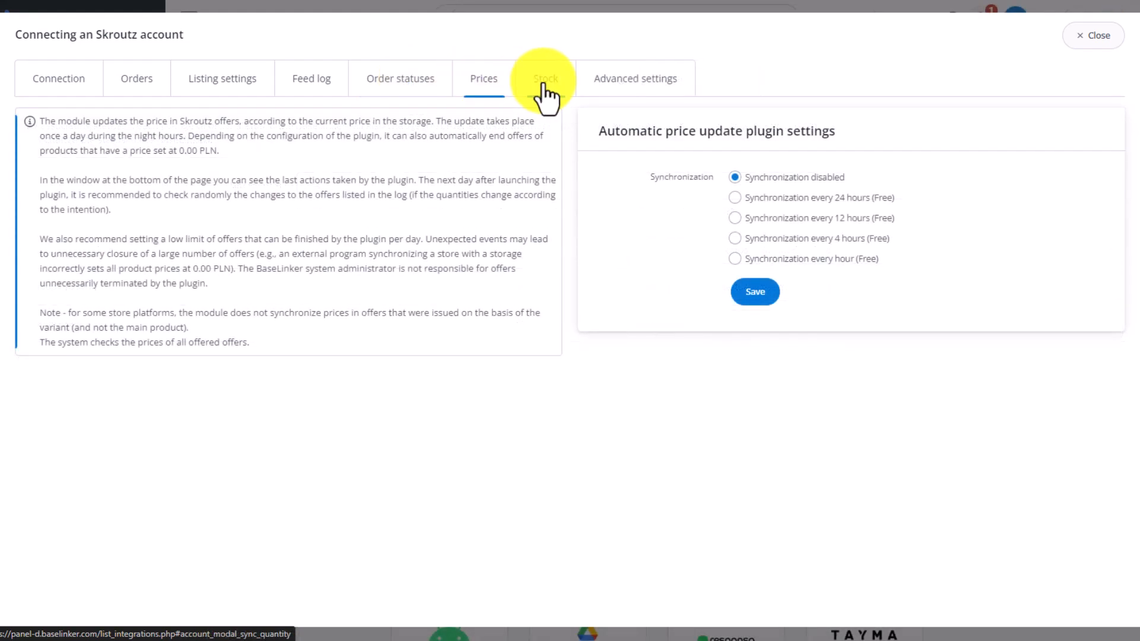
pyautogui.moveTo(861, 200)
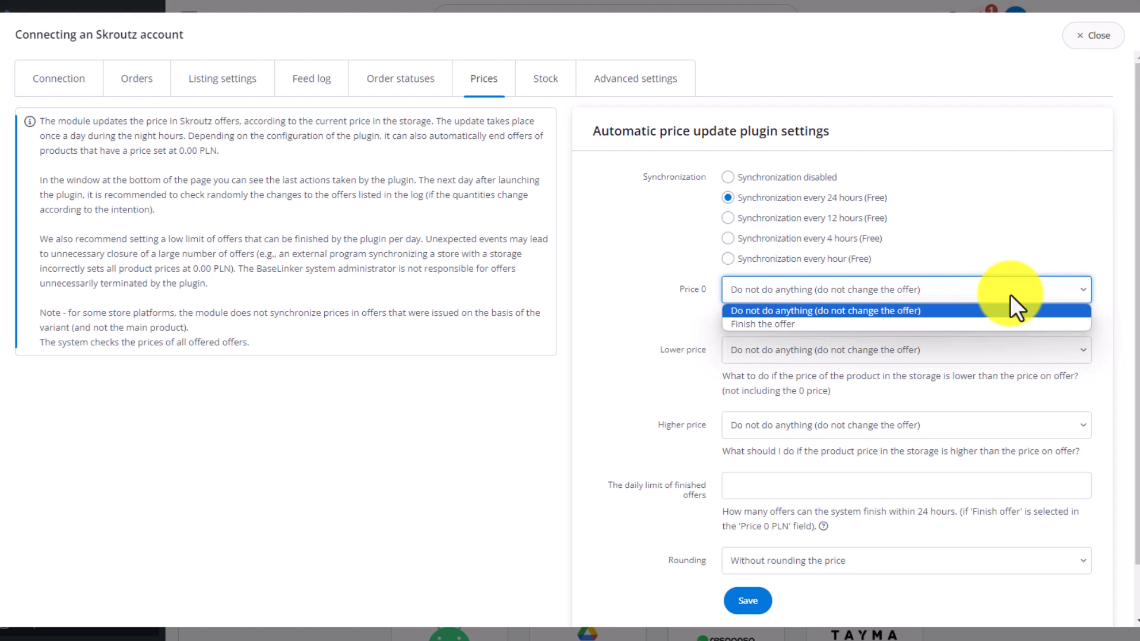
pyautogui.click(825, 310)
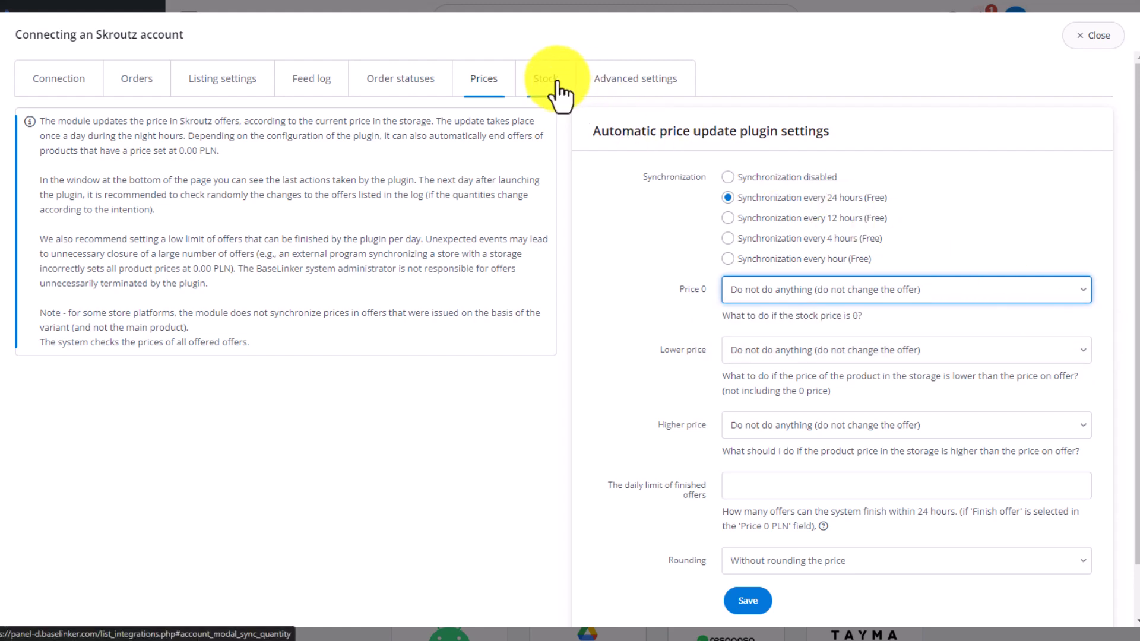
# Step: Set Skroutz stock quantity sync to every 8 hours and review empty-stock options
pyautogui.click(545, 78)
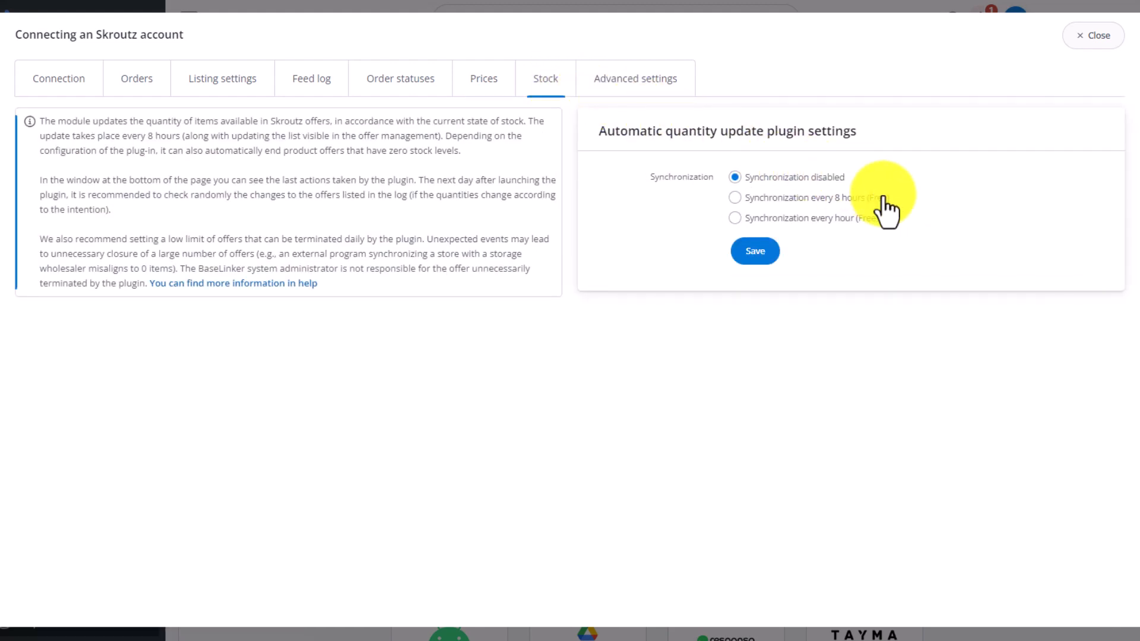
pyautogui.click(735, 197)
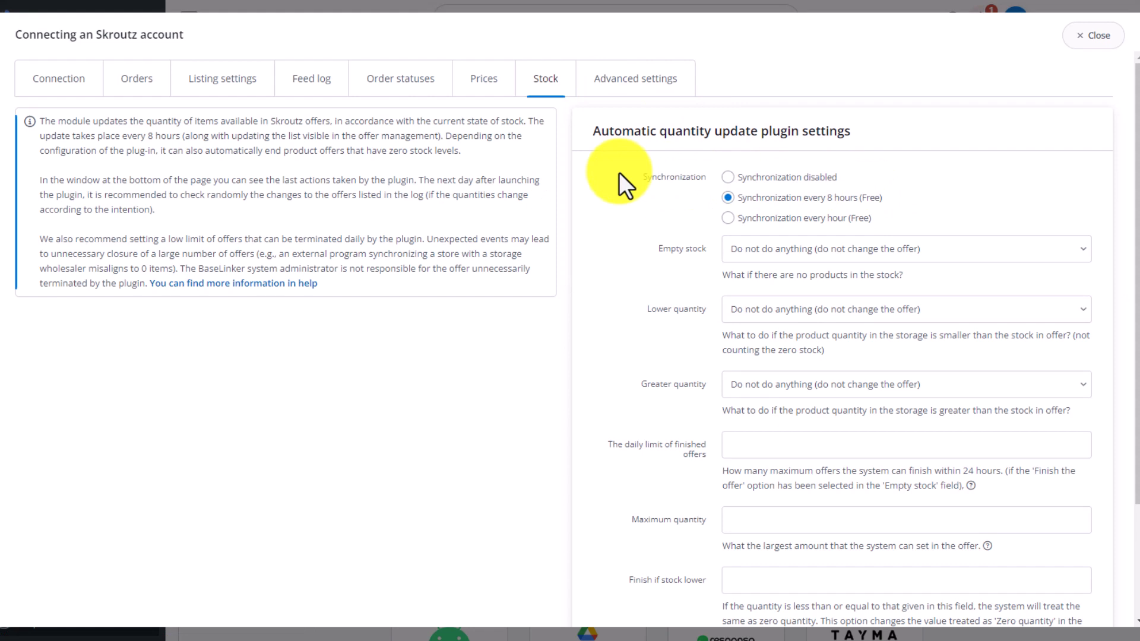
pyautogui.click(905, 249)
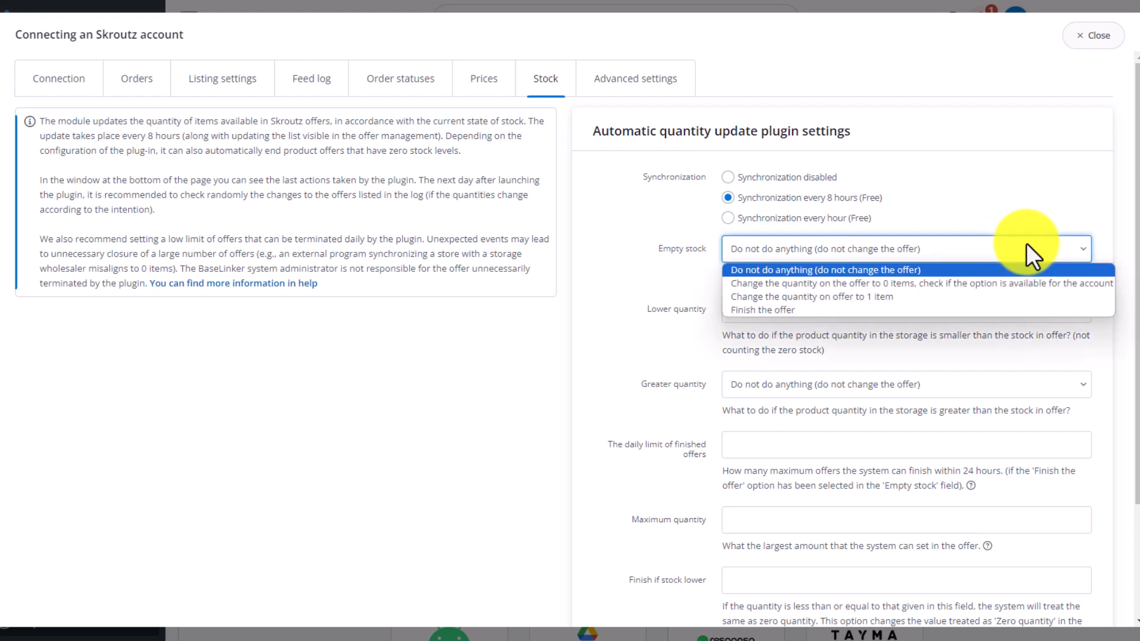